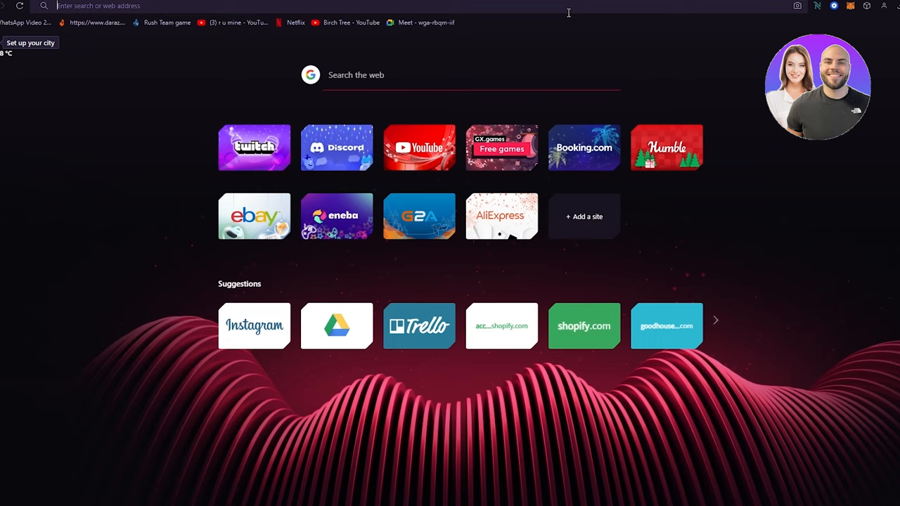
Search Google for 'telegram' from the browser address bar
text(telegram)
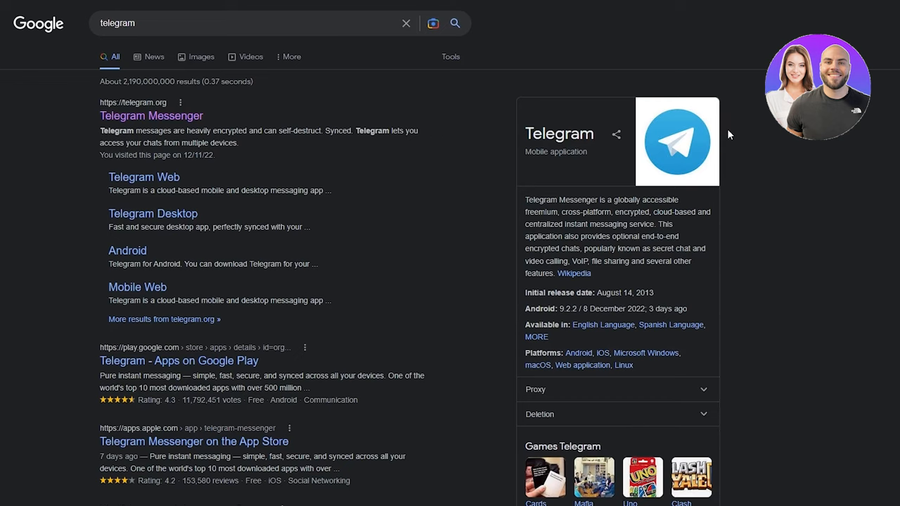
mouse_move(564, 209)
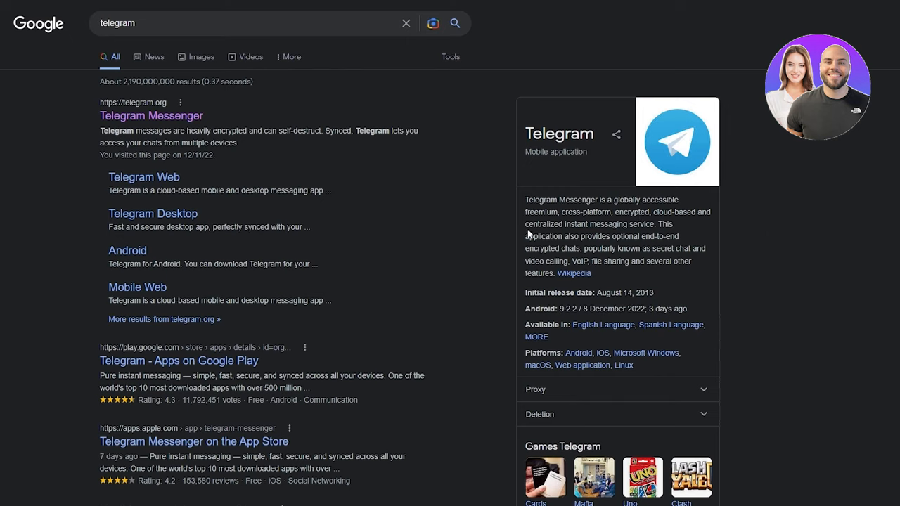
mouse_move(612, 247)
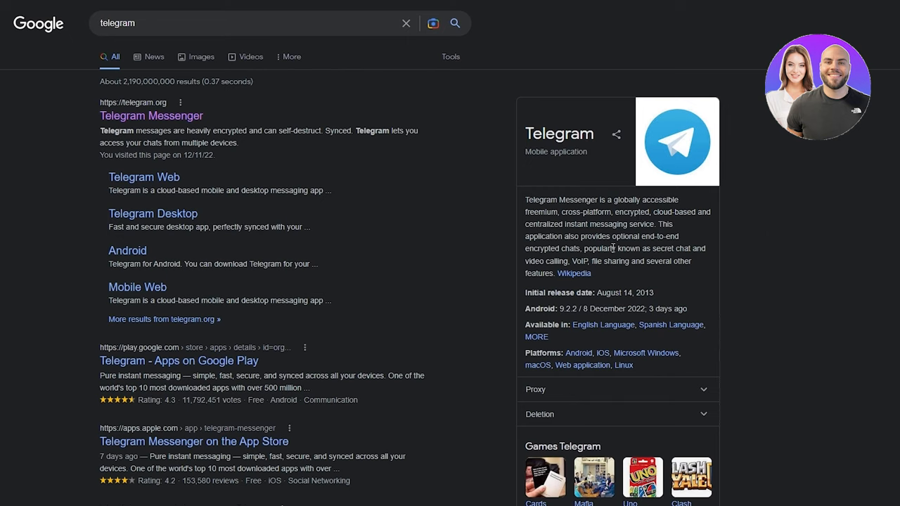
mouse_move(471, 204)
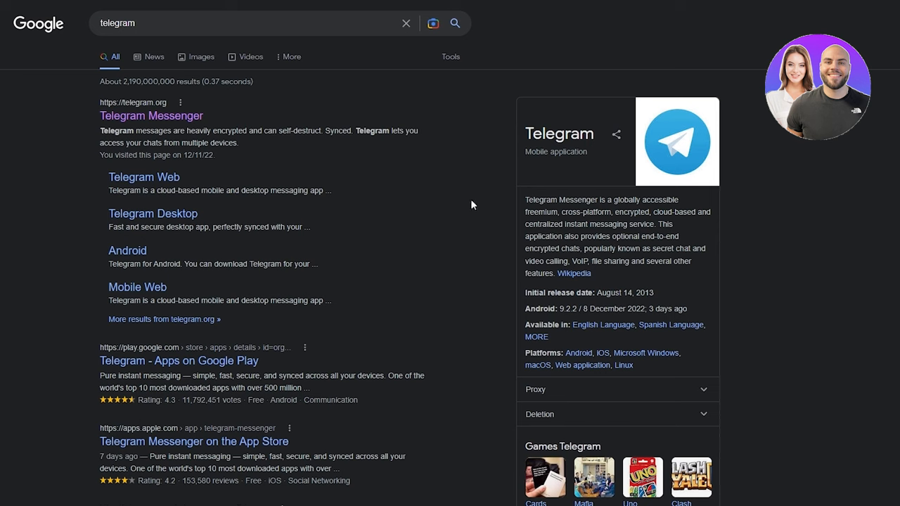
mouse_move(526, 321)
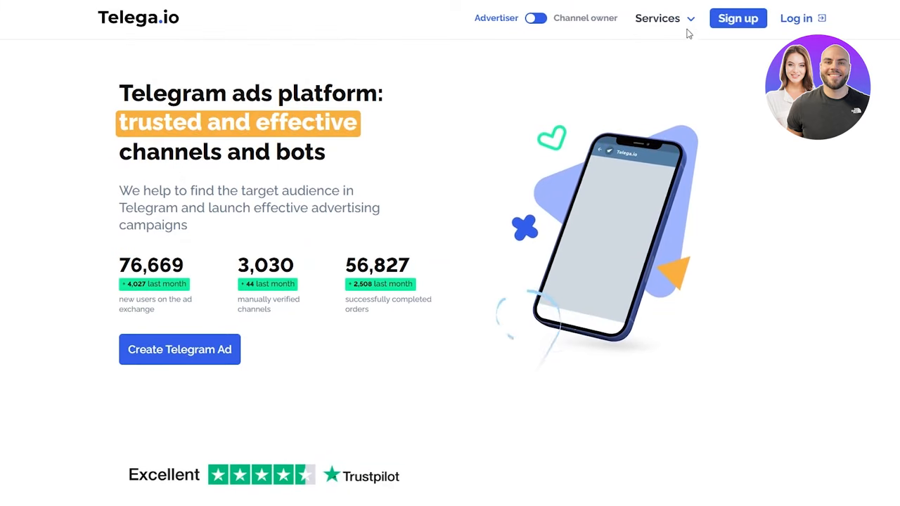
Open telega.io and scroll the Advertiser home page past its Create Telegram Ad section
click(657, 18)
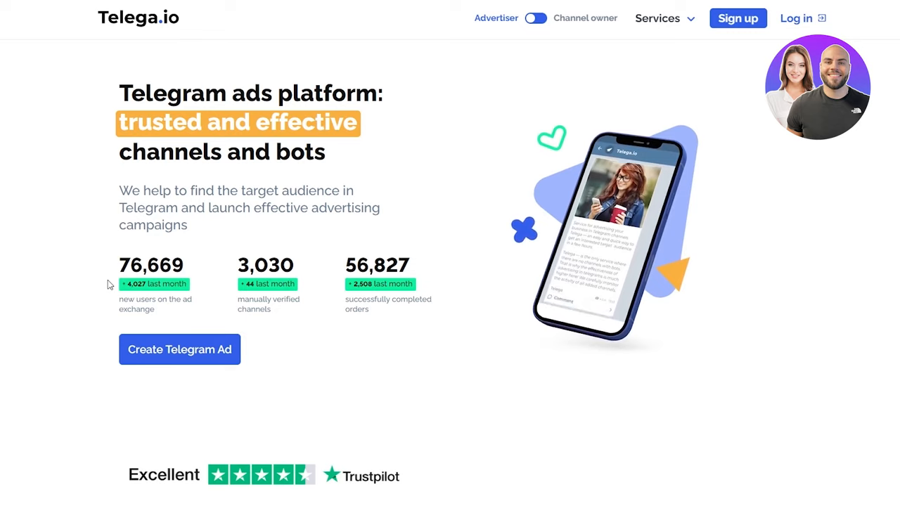
scroll(down, 3)
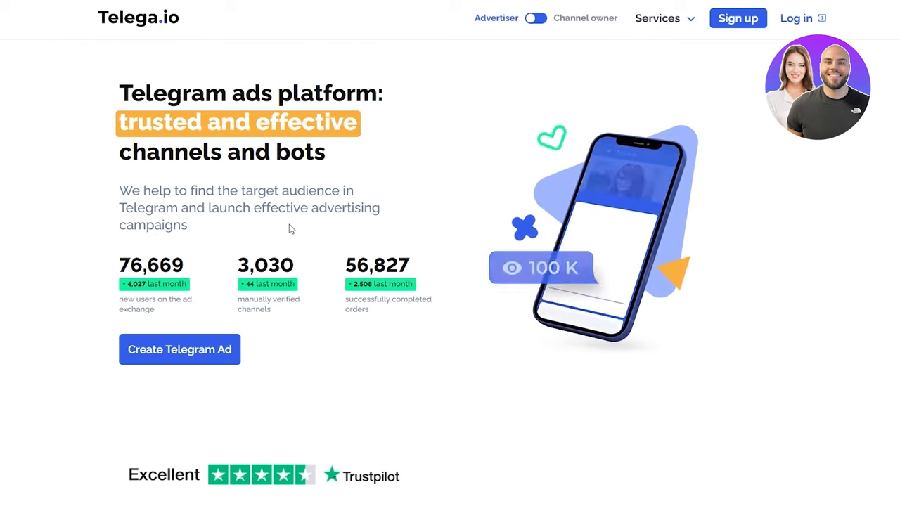
Switch the site to the Channel owner view and scroll down to the 'How much can you earn?' calculator
click(536, 19)
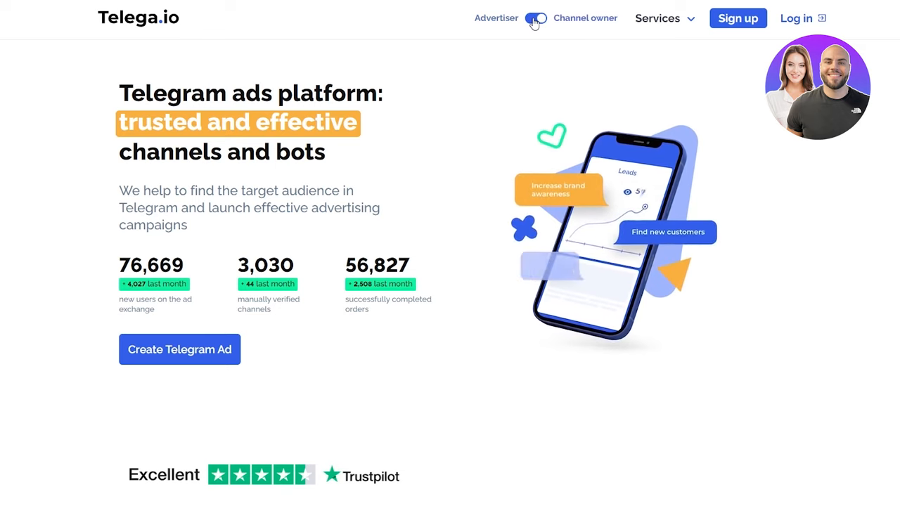
click(537, 17)
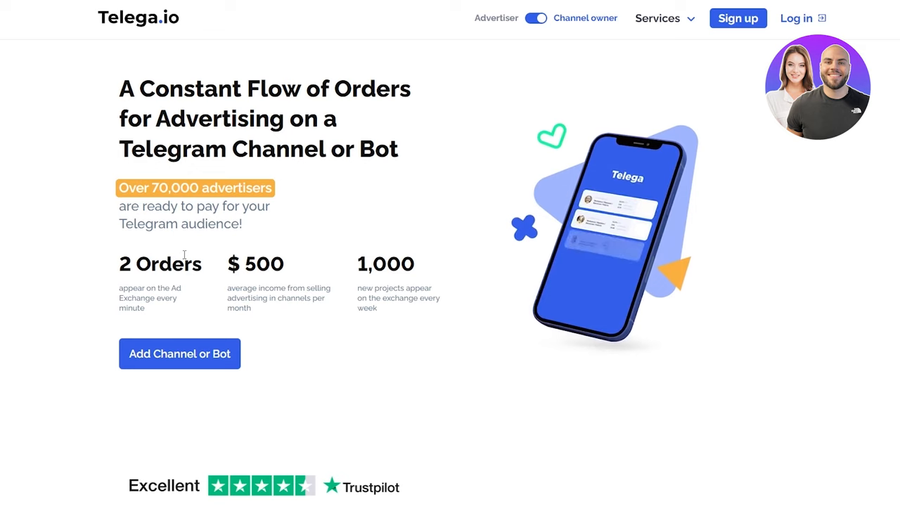
scroll(down, 3)
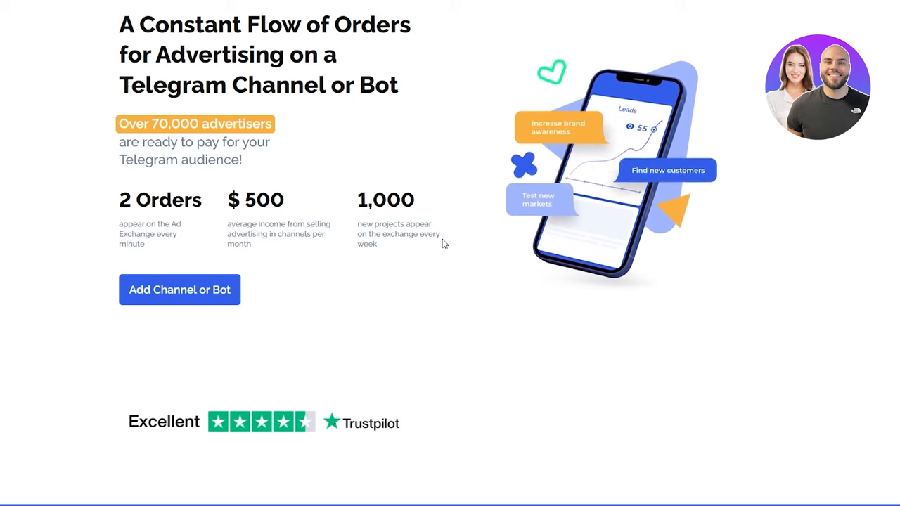
scroll(down, 3)
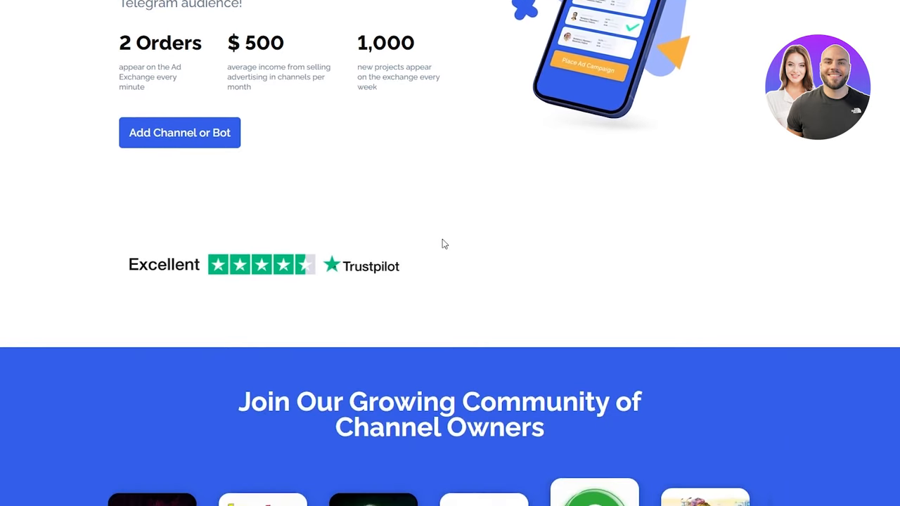
scroll(down, 3)
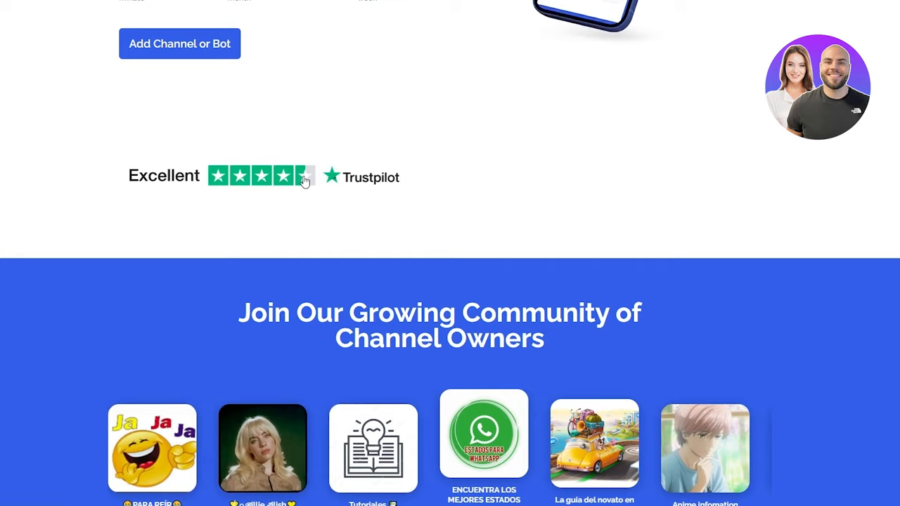
scroll(down, 3)
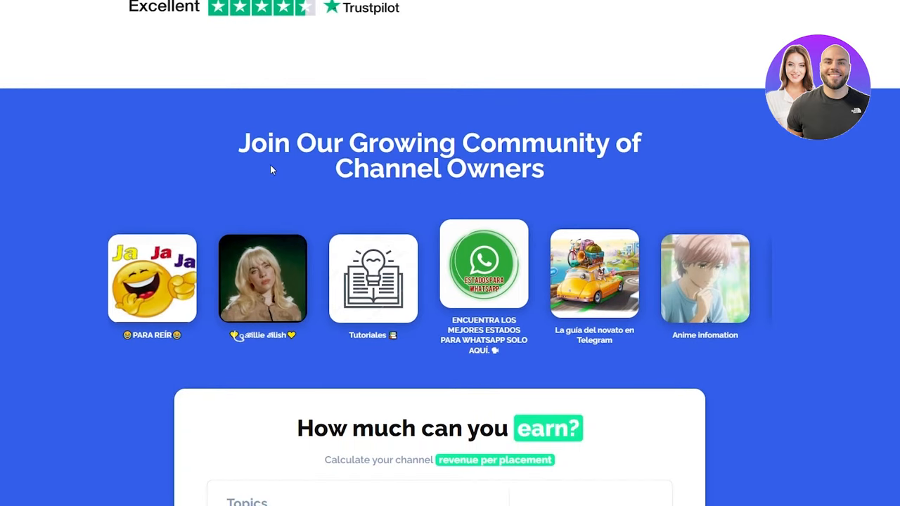
scroll(down, 3)
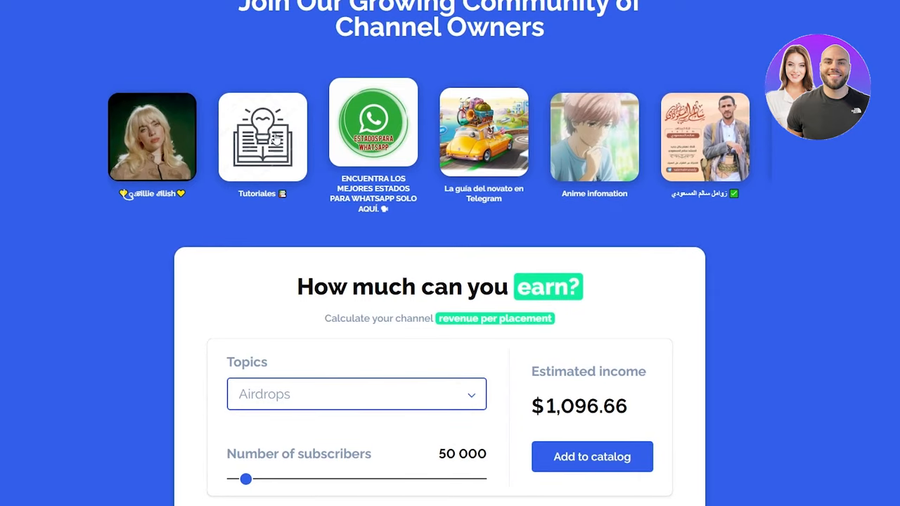
scroll(down, 3)
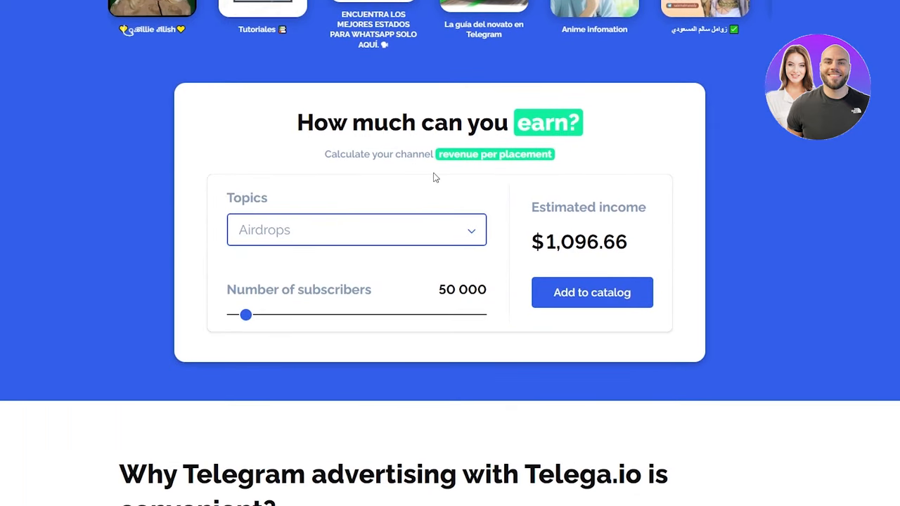
Keep Airdrops as the topic and slide subscribers from 1,000,000 to 100, then about 9,088
scroll(down, 3)
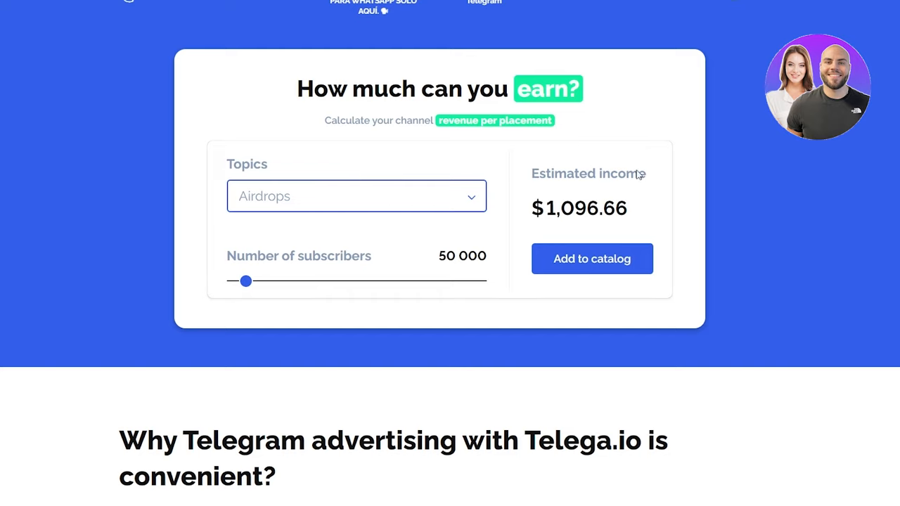
mouse_move(365, 203)
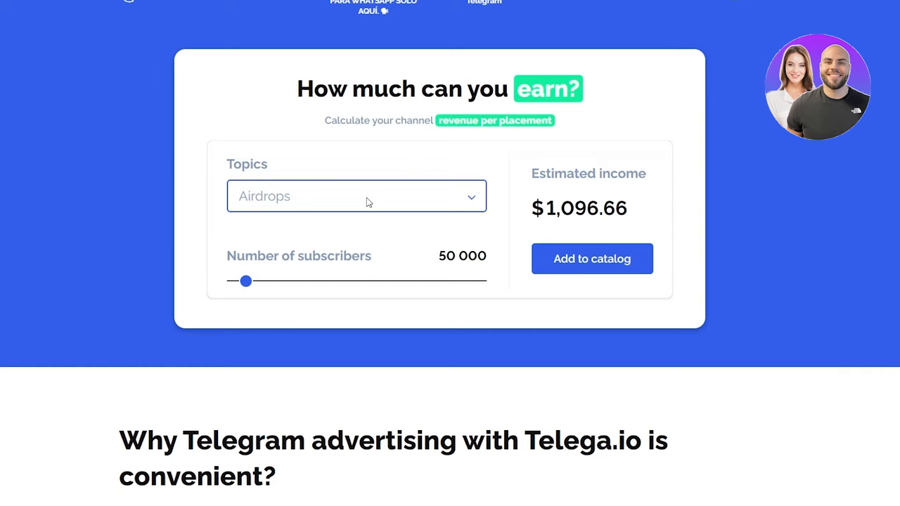
click(356, 196)
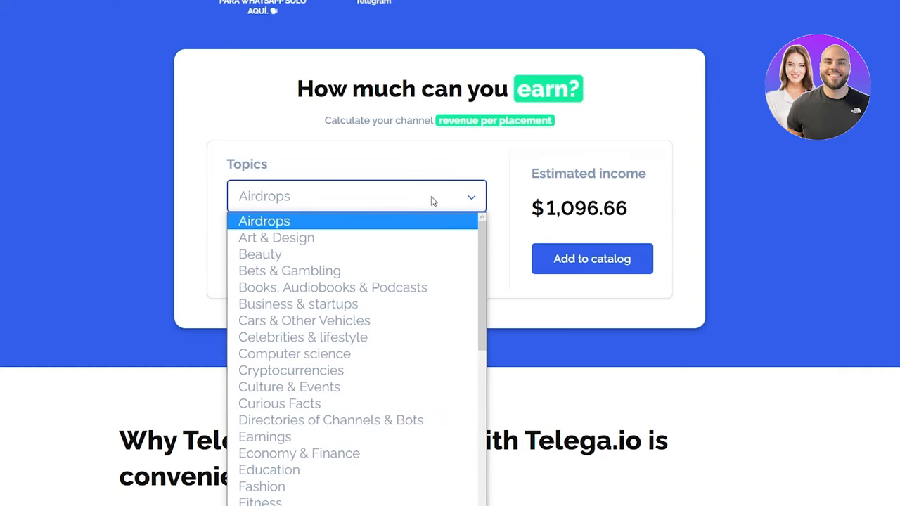
click(264, 220)
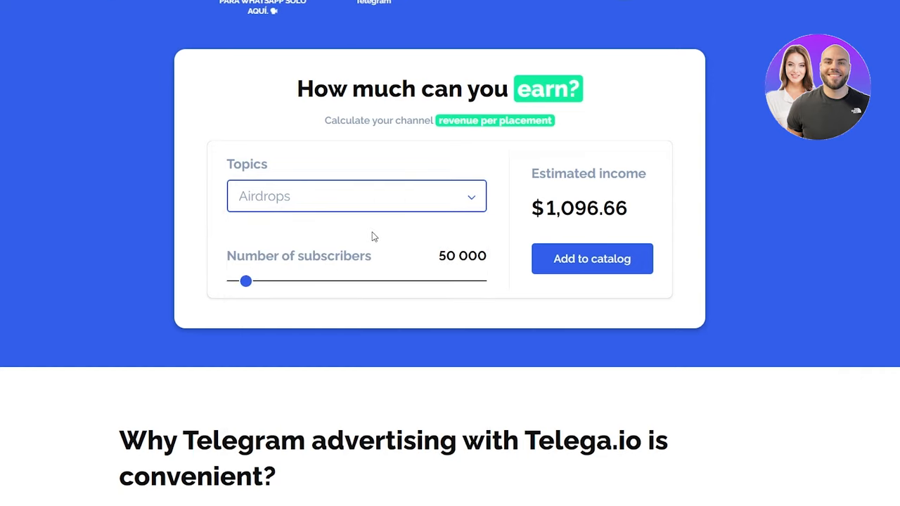
mouse_move(396, 235)
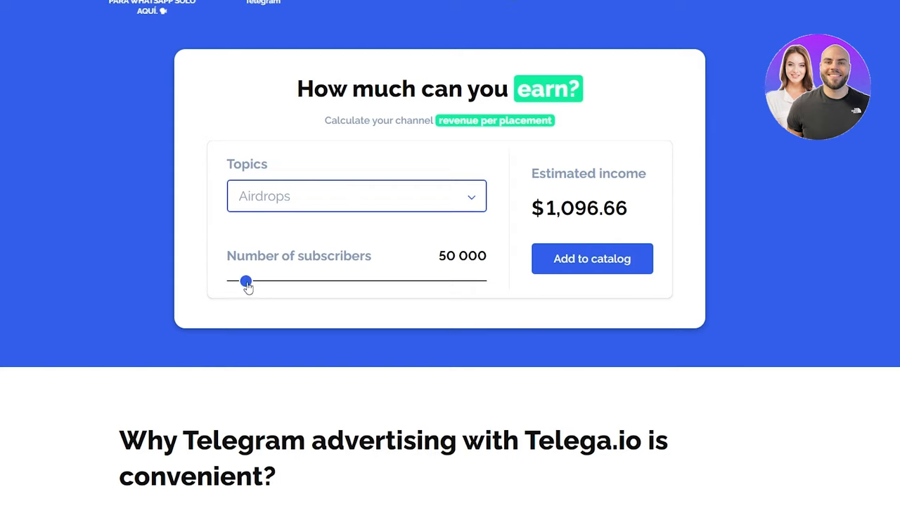
drag(245, 281, 481, 281)
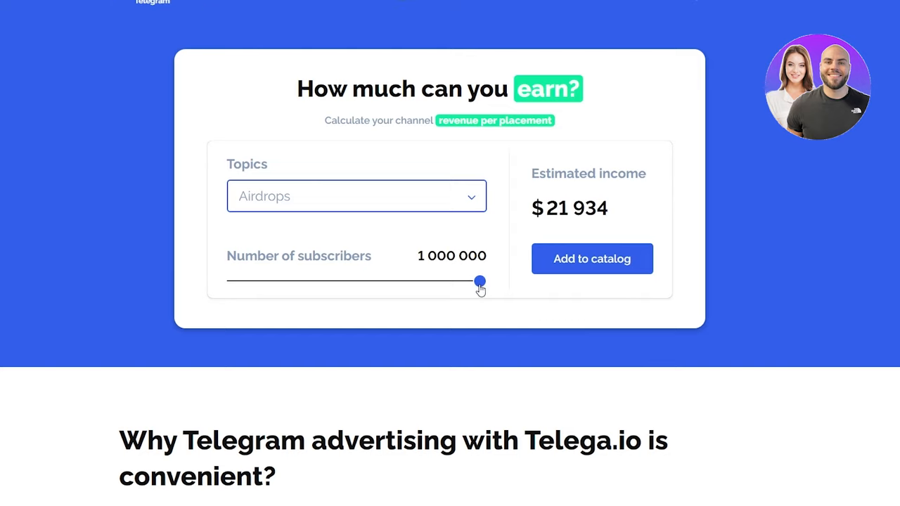
drag(481, 281, 234, 282)
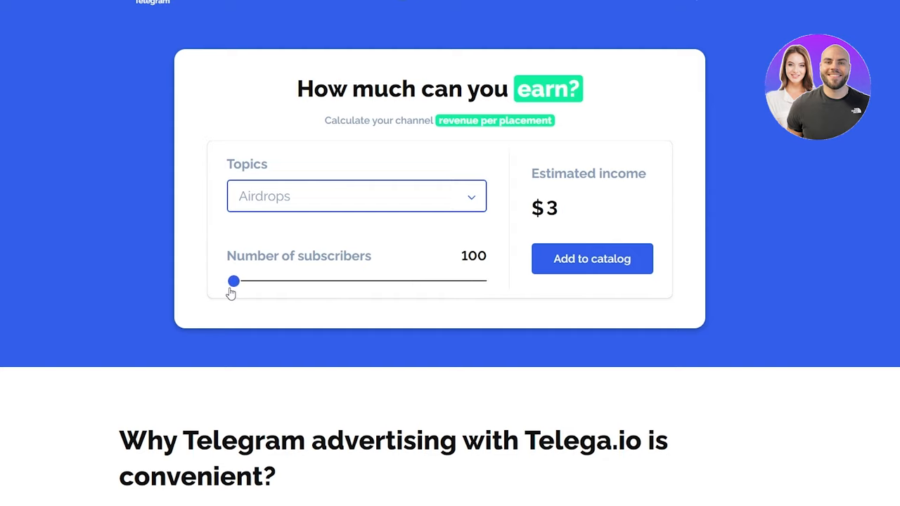
drag(233, 281, 235, 281)
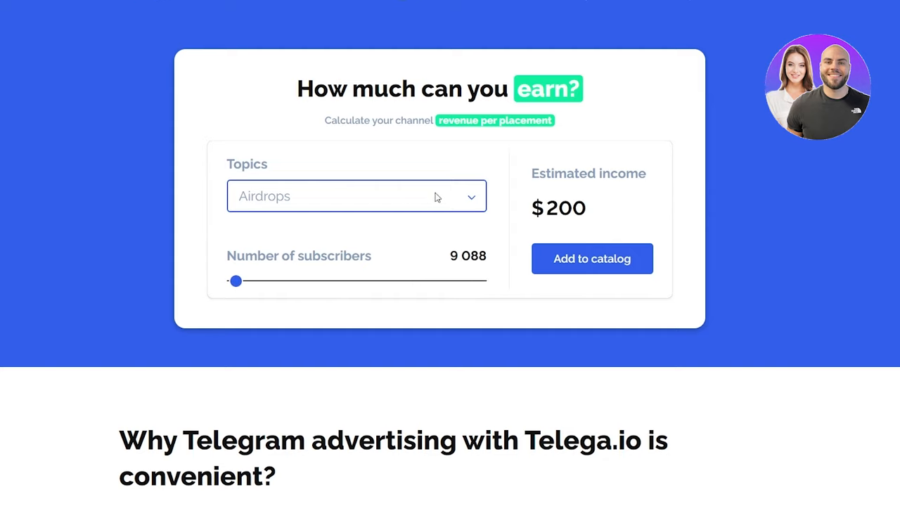
Try the Airdrops, Art & Design, Bets & Gambling and Celebrities & lifestyle topics, then choose Cryptocurrencies
click(356, 196)
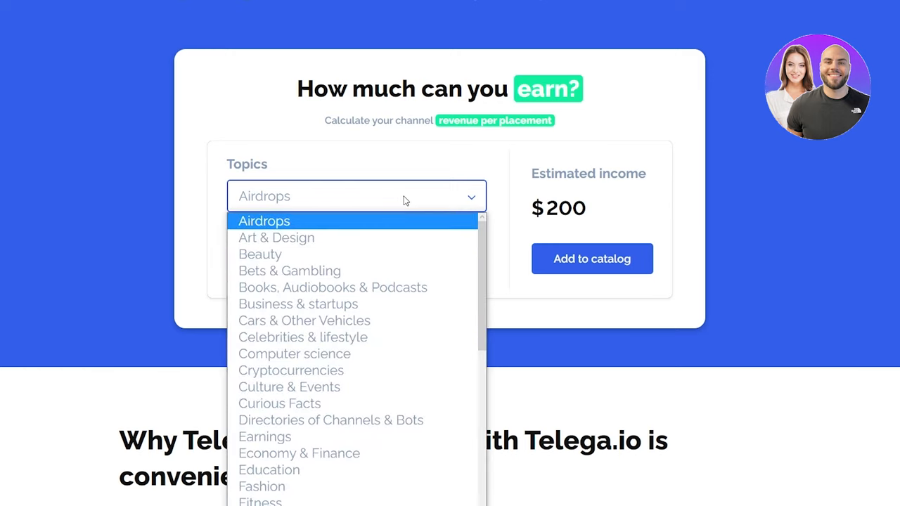
click(264, 221)
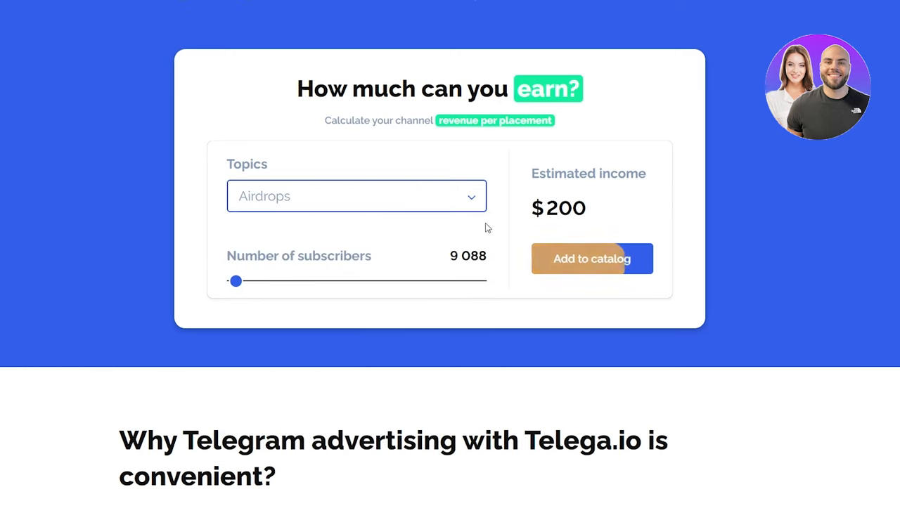
mouse_move(424, 258)
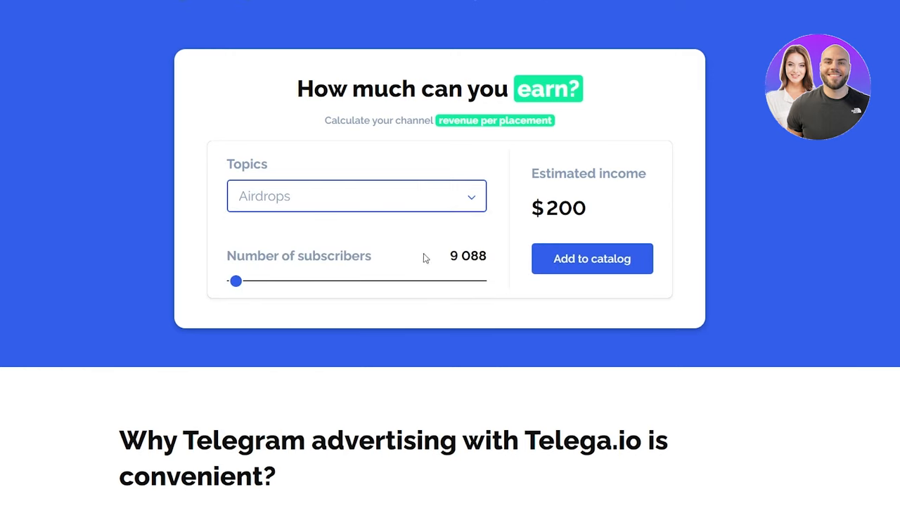
mouse_move(642, 238)
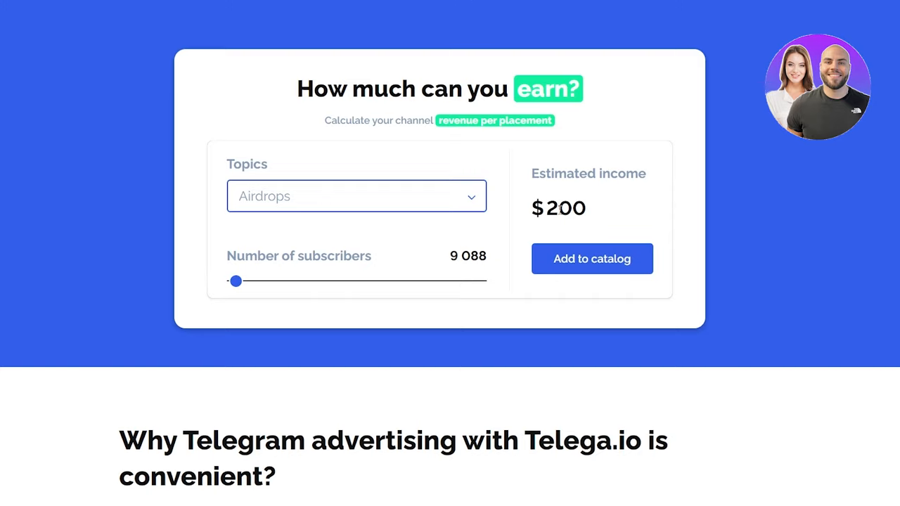
click(357, 196)
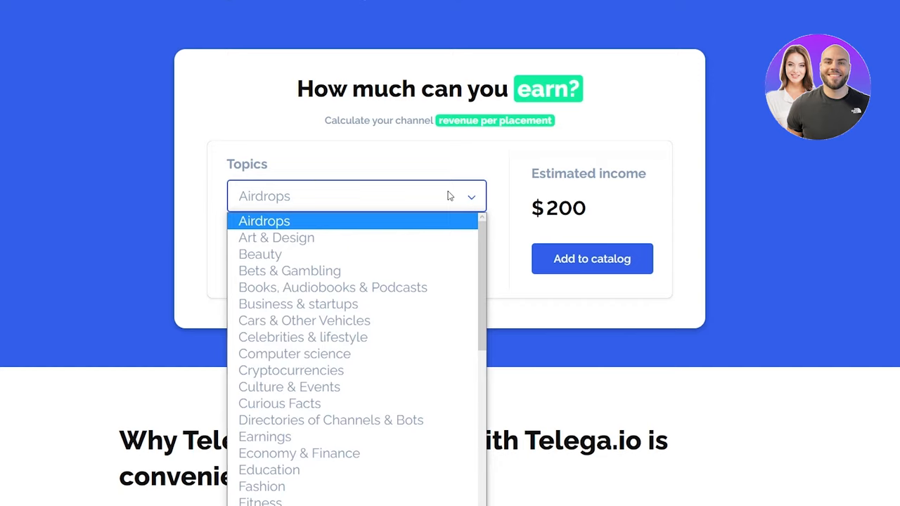
click(277, 237)
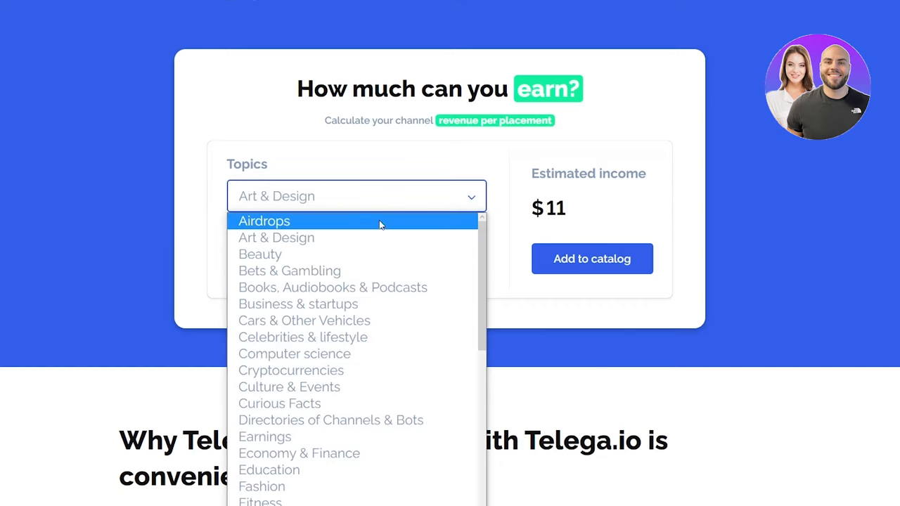
click(276, 237)
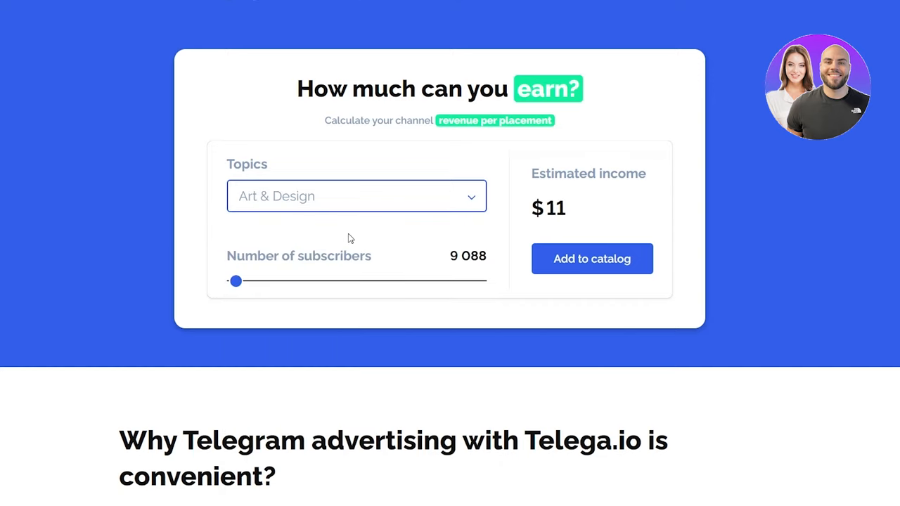
click(357, 196)
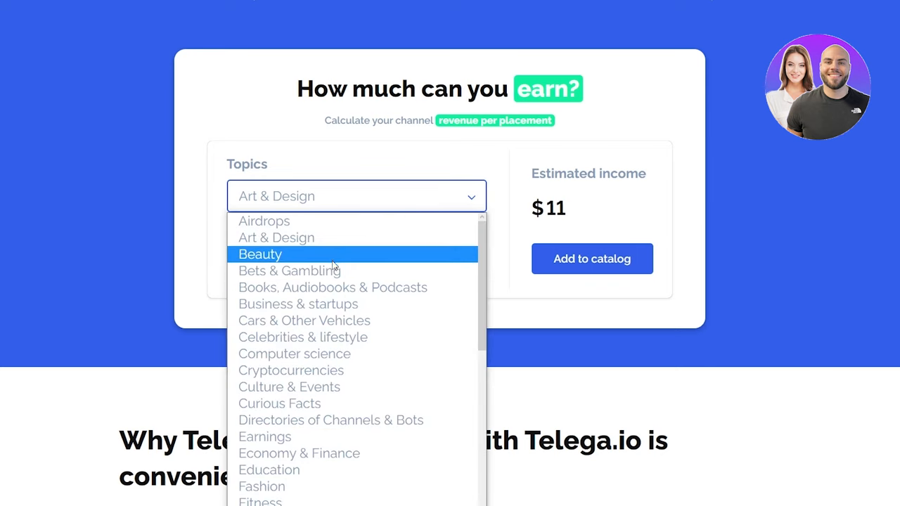
click(289, 271)
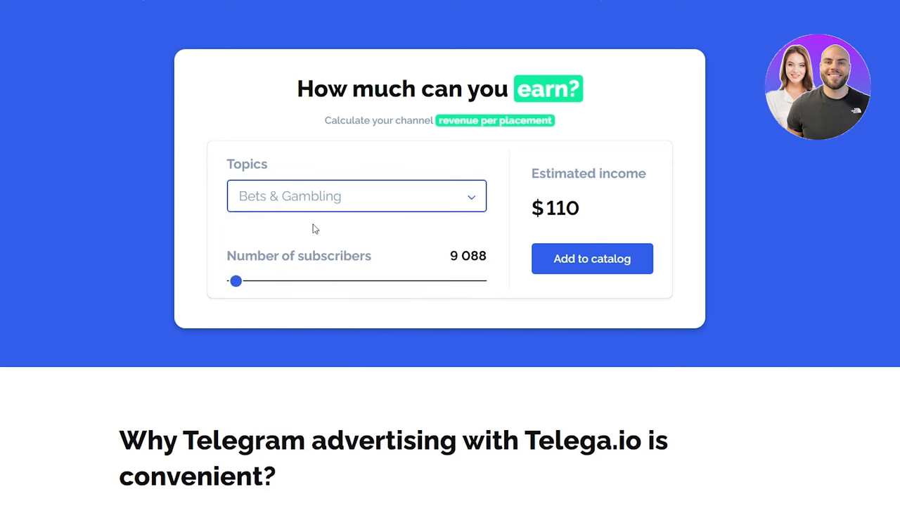
click(356, 196)
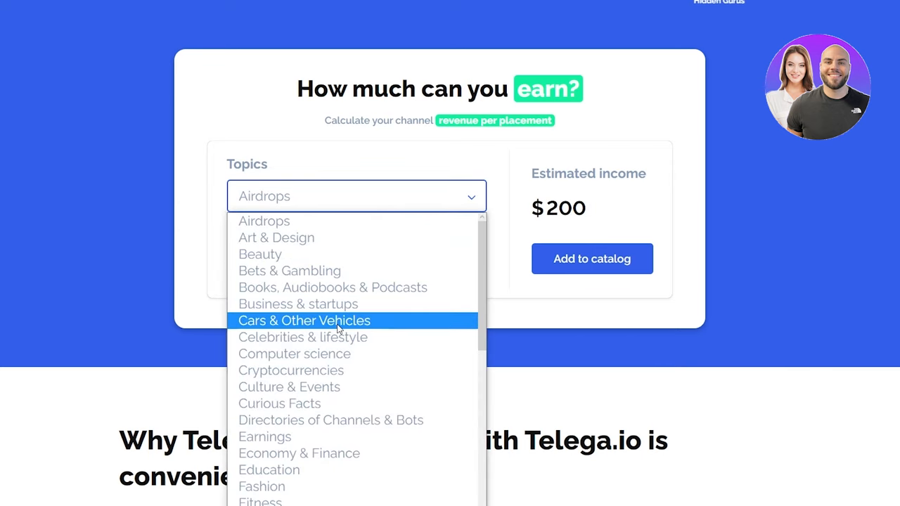
click(303, 337)
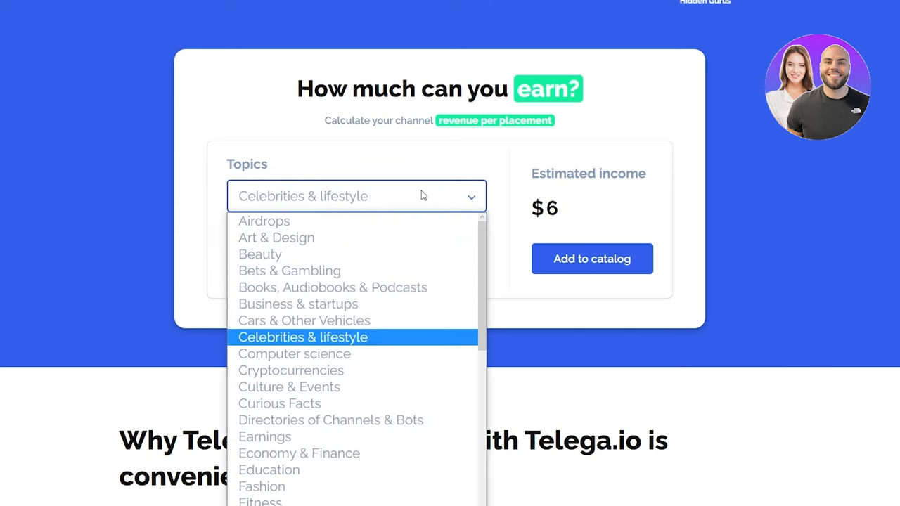
scroll(down, 3)
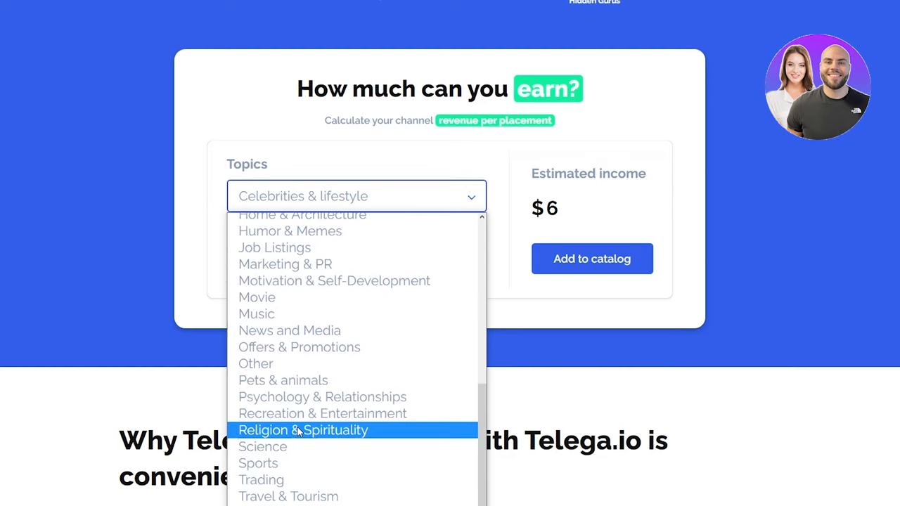
mouse_move(263, 447)
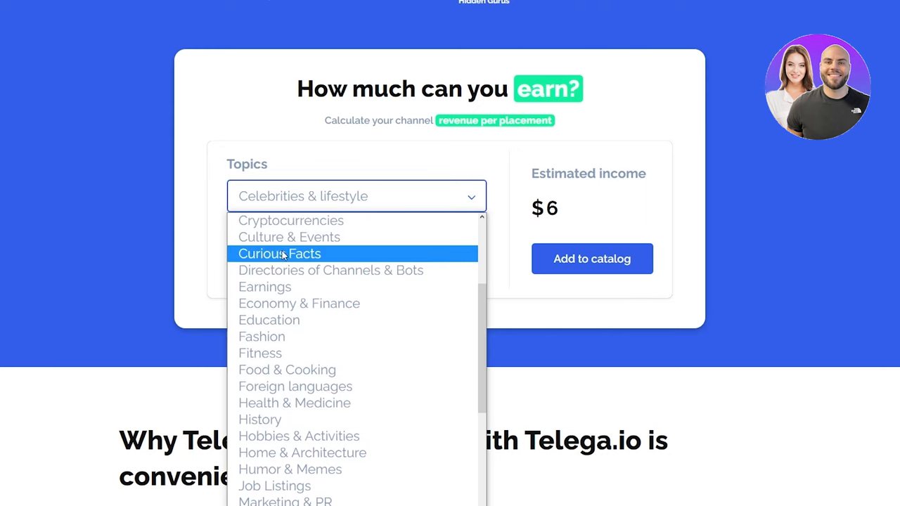
click(290, 220)
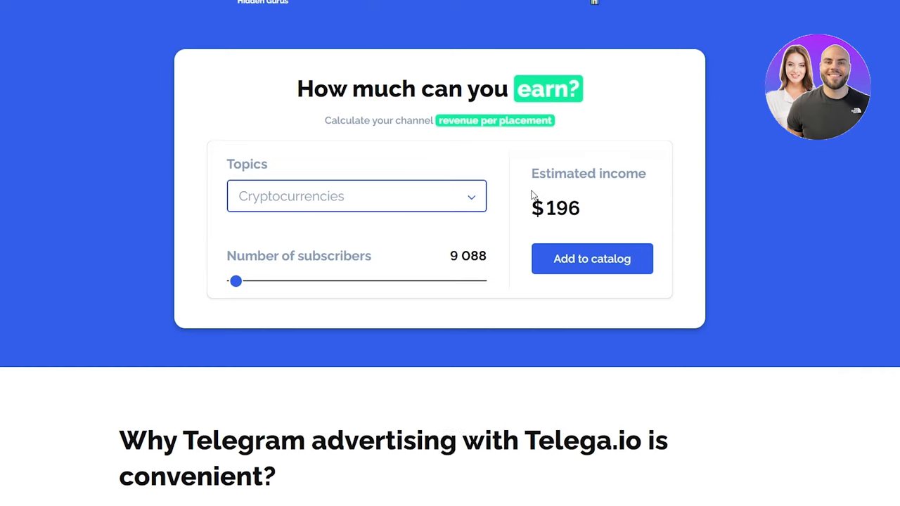
scroll(down, 3)
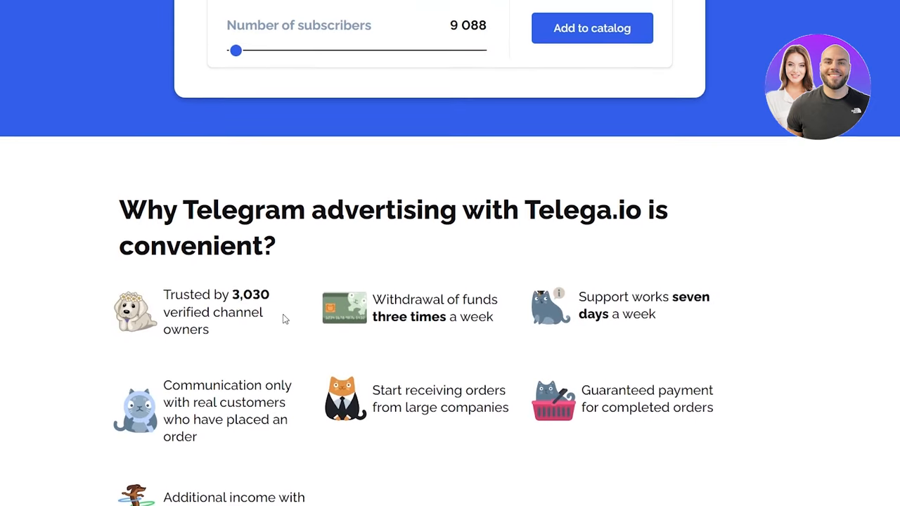
scroll(down, 3)
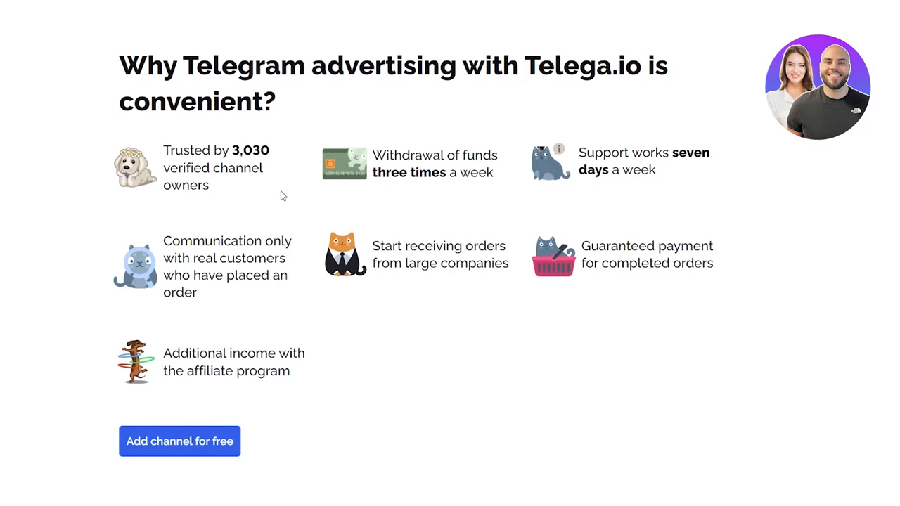
mouse_move(497, 194)
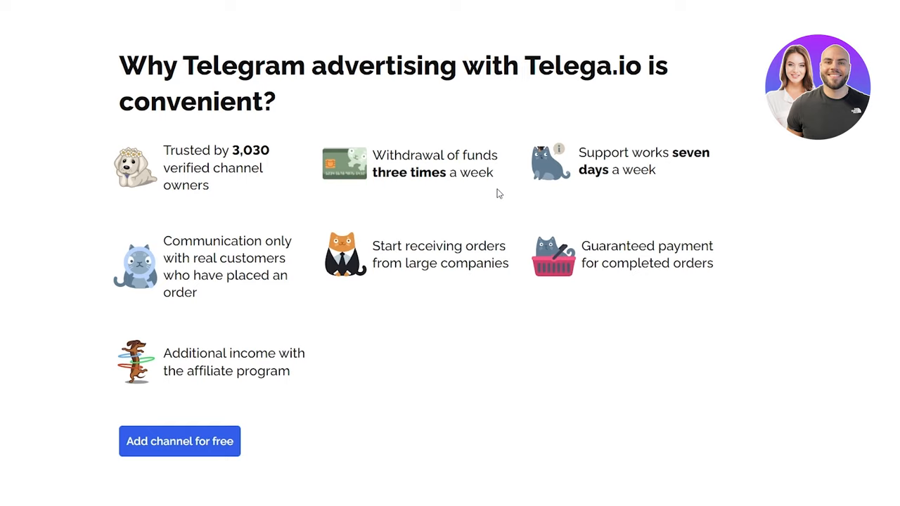
mouse_move(646, 157)
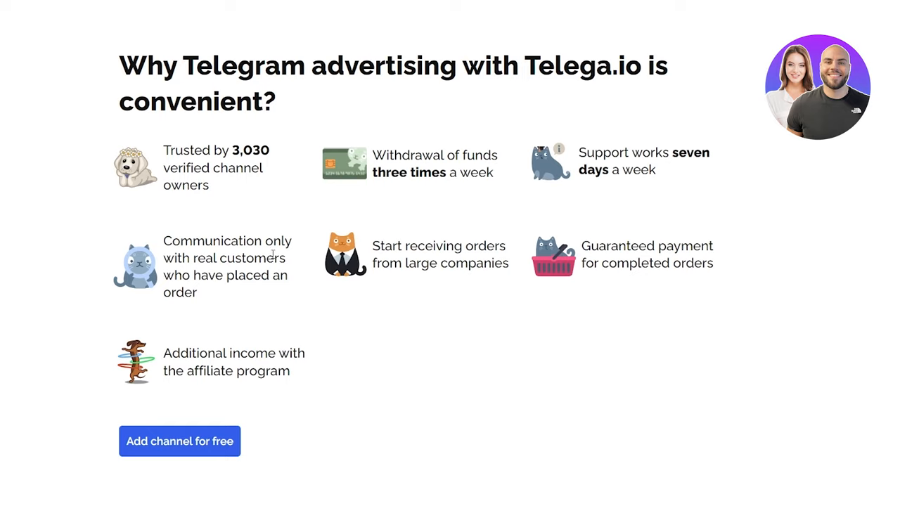
scroll(down, 3)
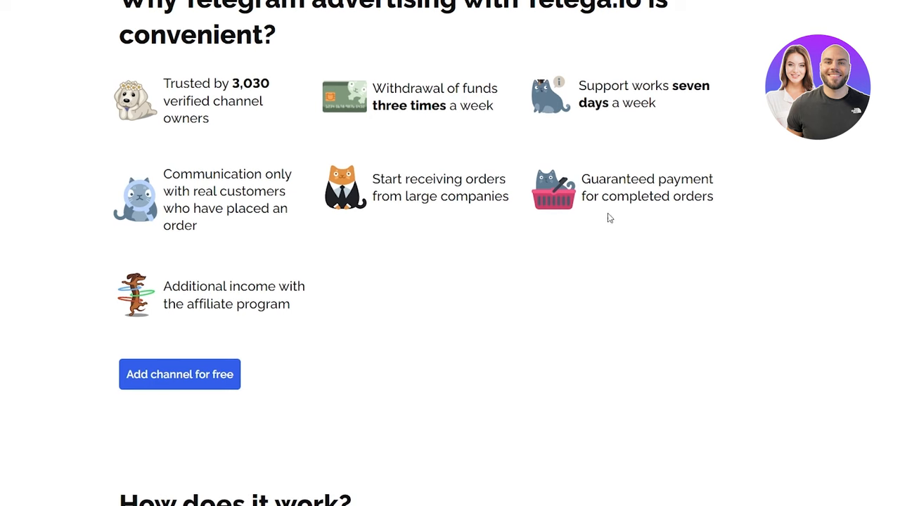
scroll(down, 3)
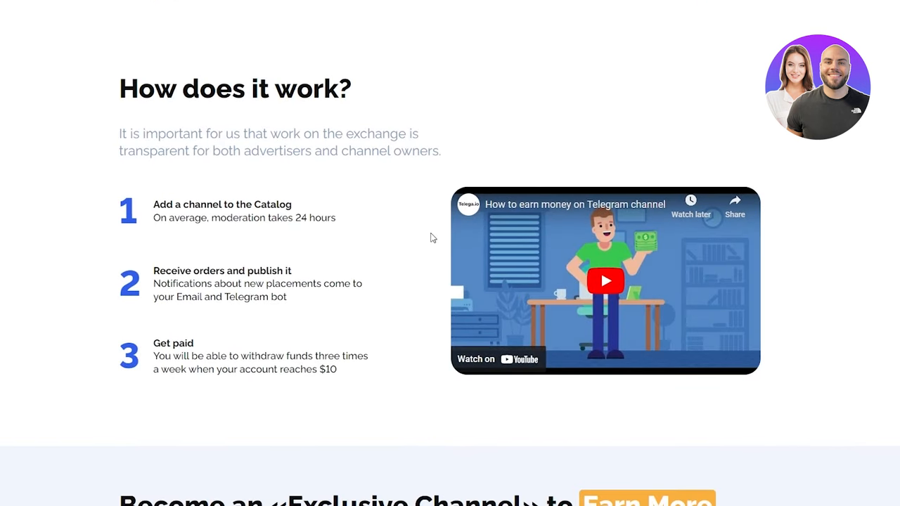
scroll(down, 3)
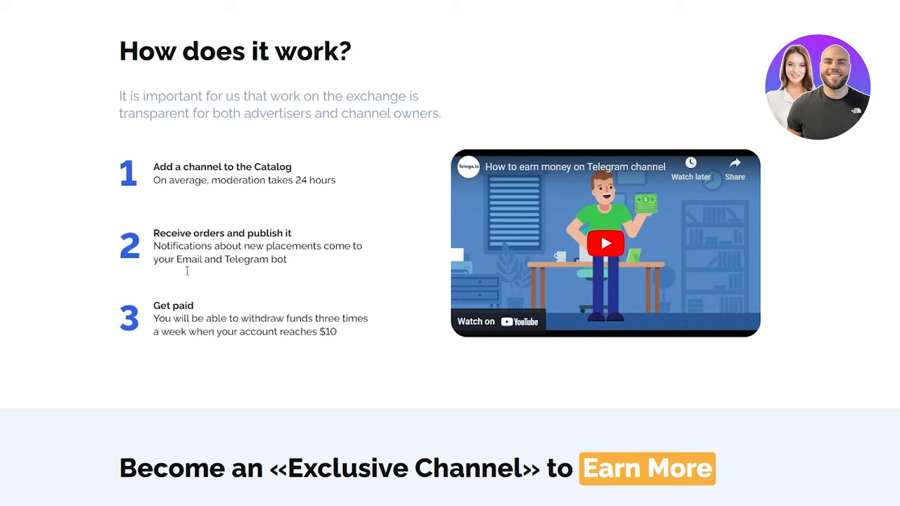
mouse_move(266, 346)
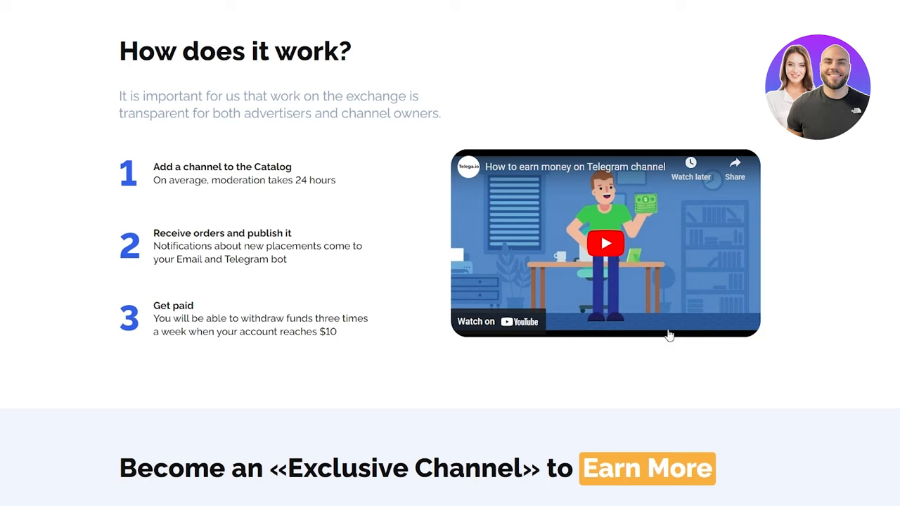
mouse_move(316, 239)
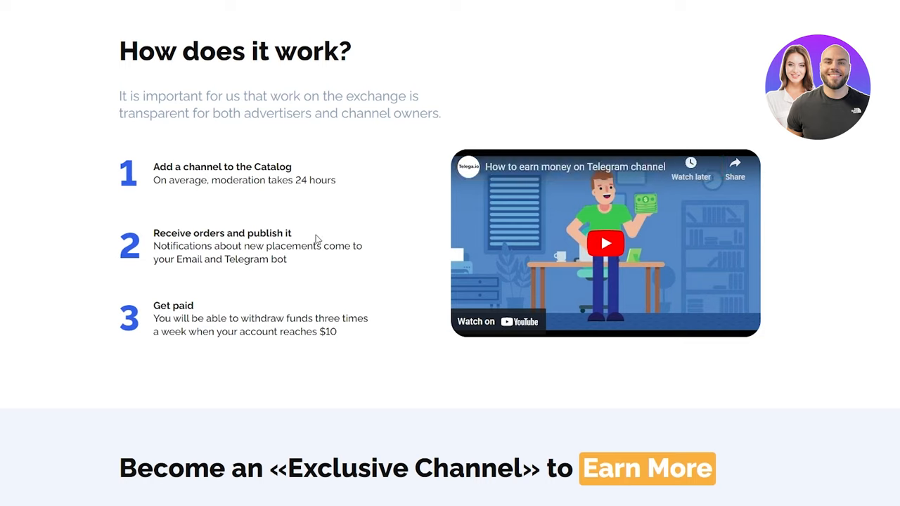
mouse_move(495, 244)
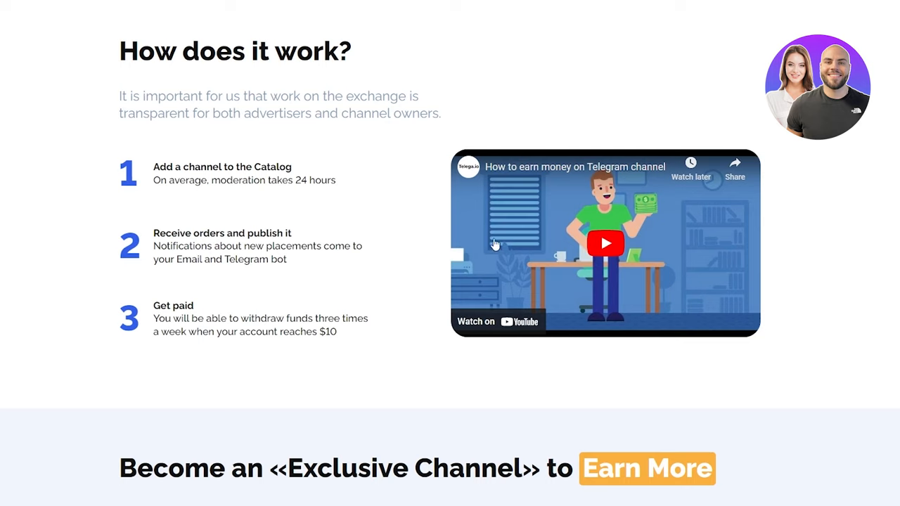
scroll(down, 3)
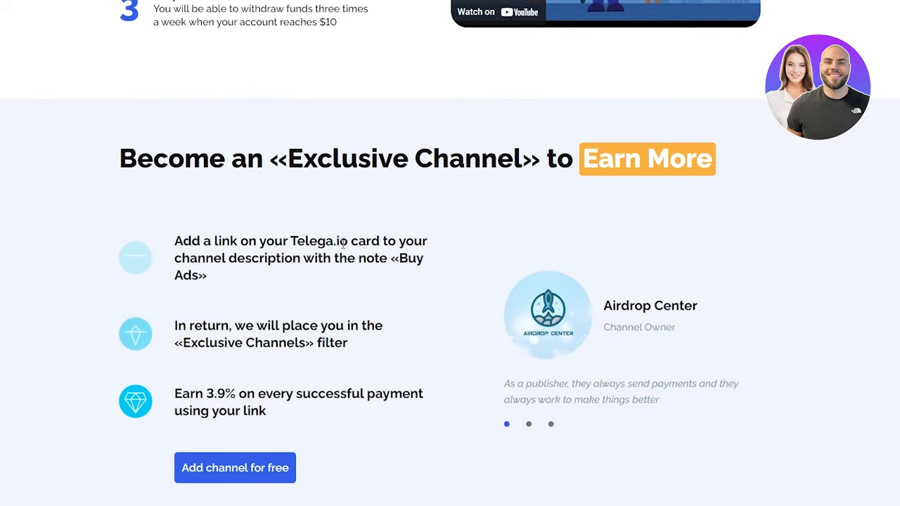
scroll(down, 3)
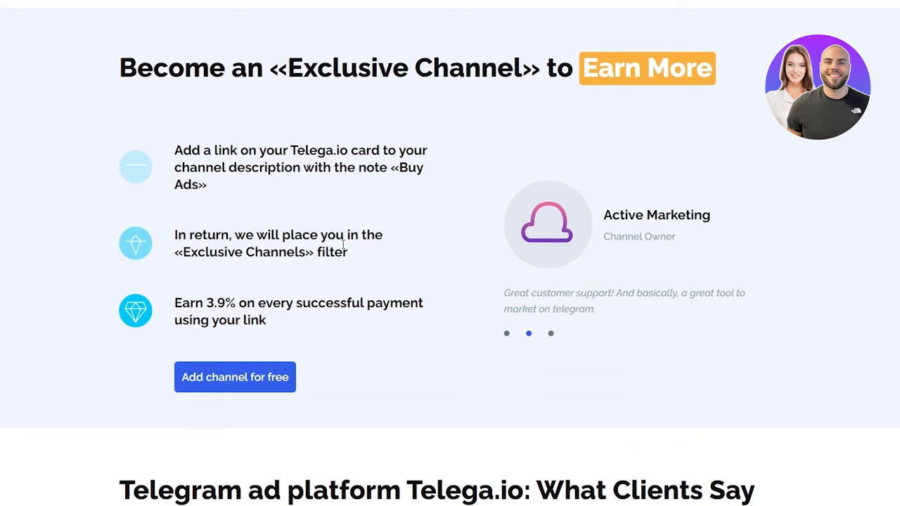
mouse_move(438, 120)
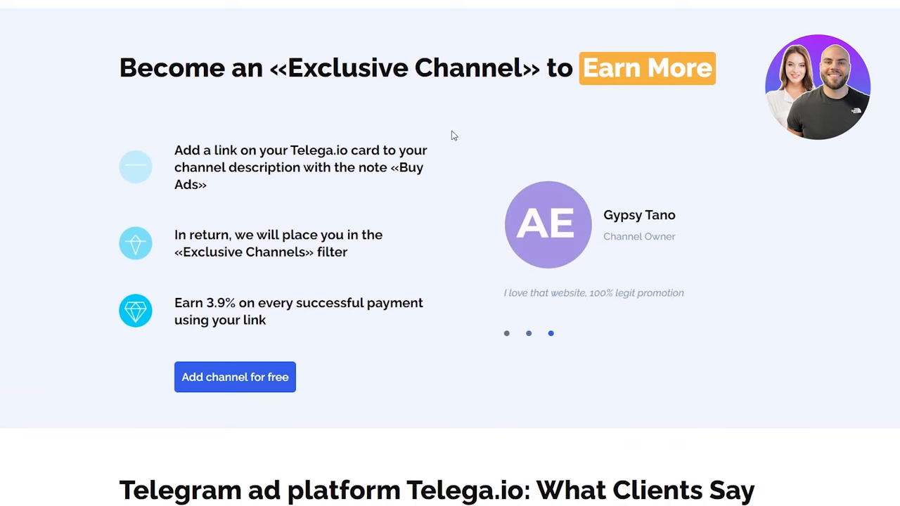
scroll(down, 3)
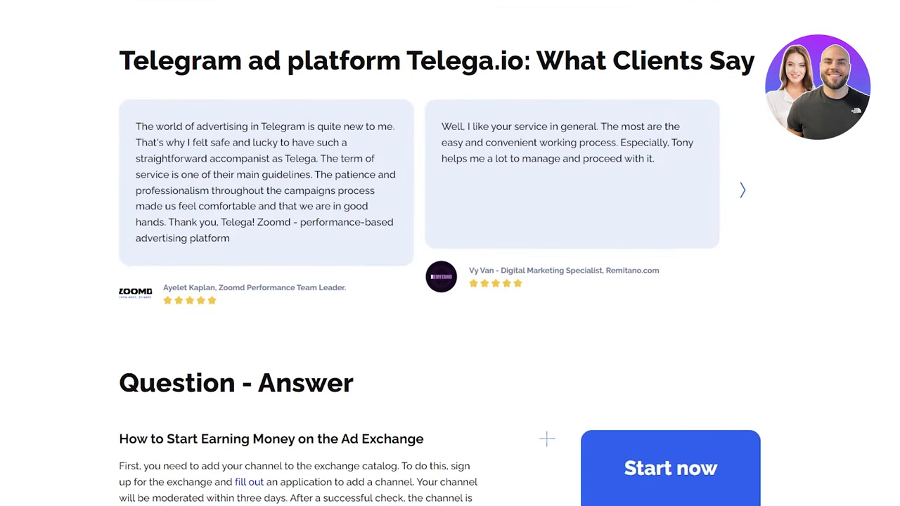
scroll(down, 3)
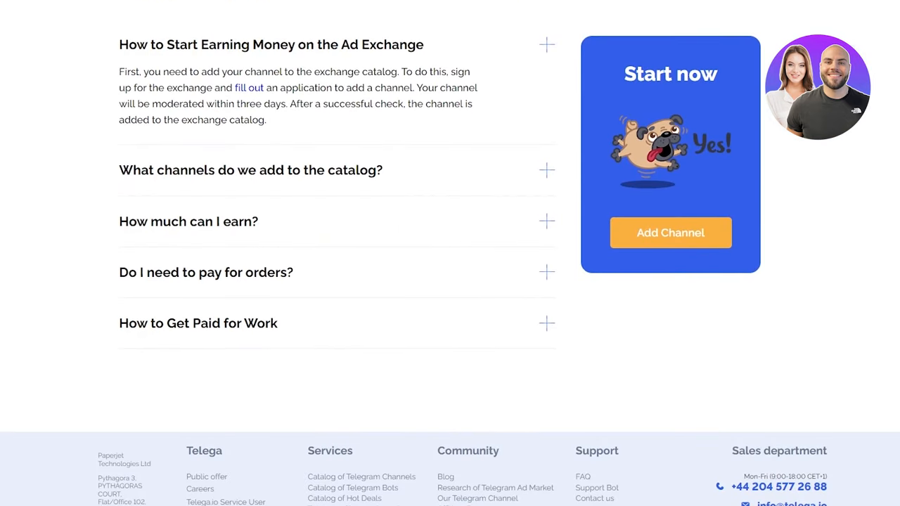
scroll(down, 3)
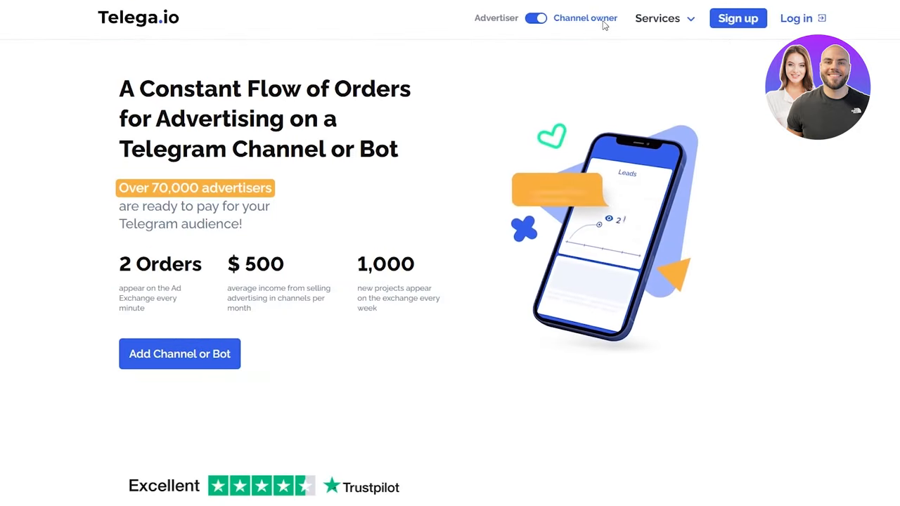
click(536, 19)
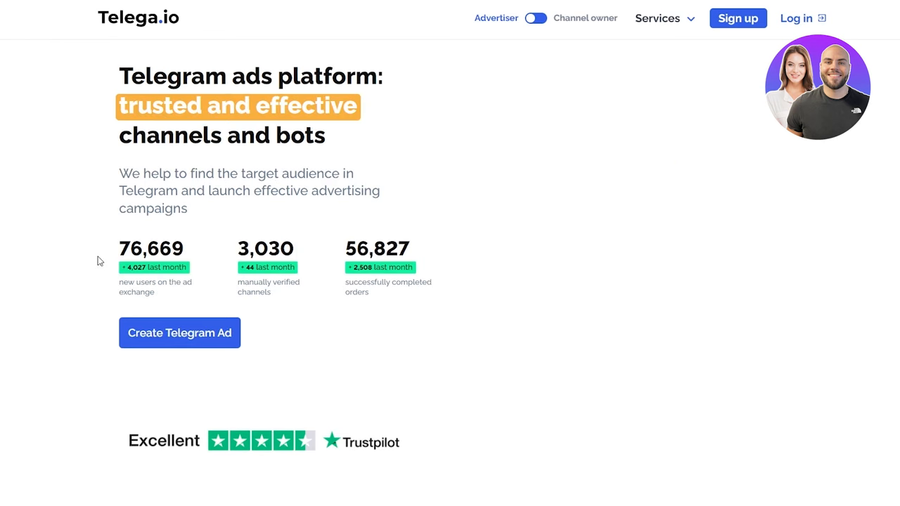
scroll(down, 3)
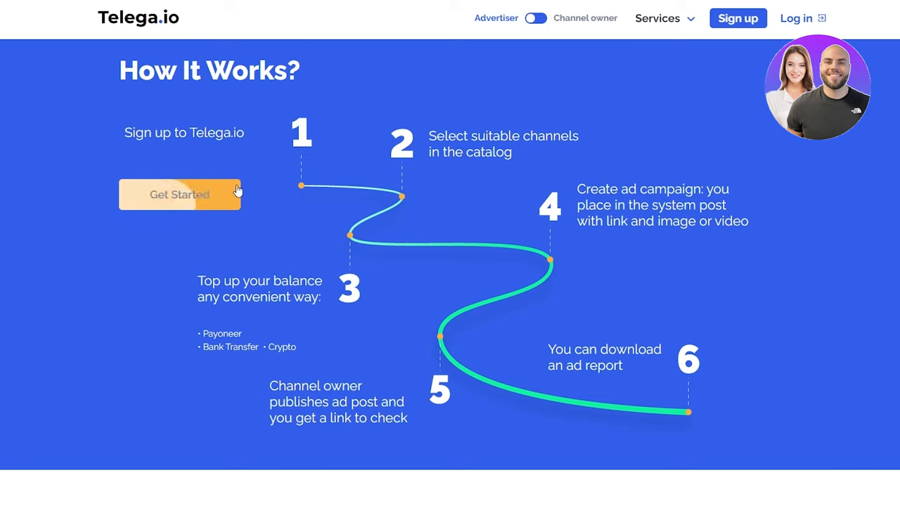
mouse_move(400, 180)
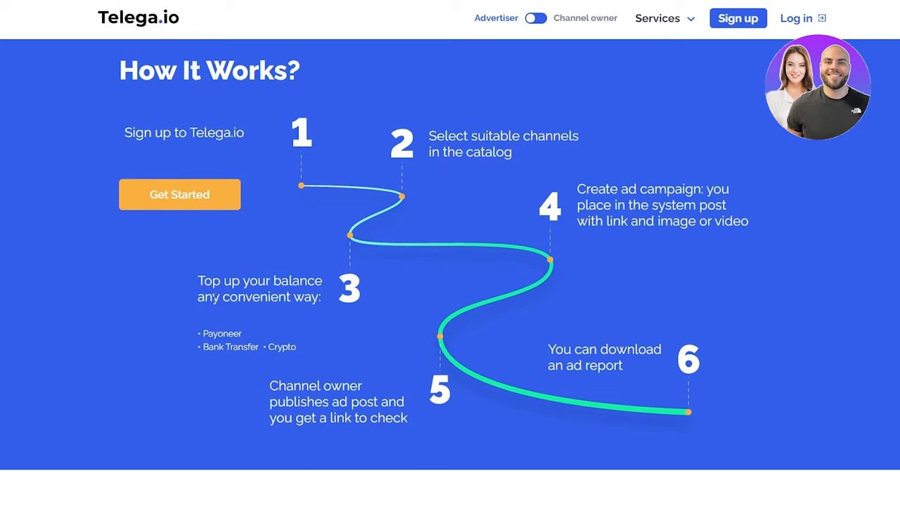
mouse_move(655, 228)
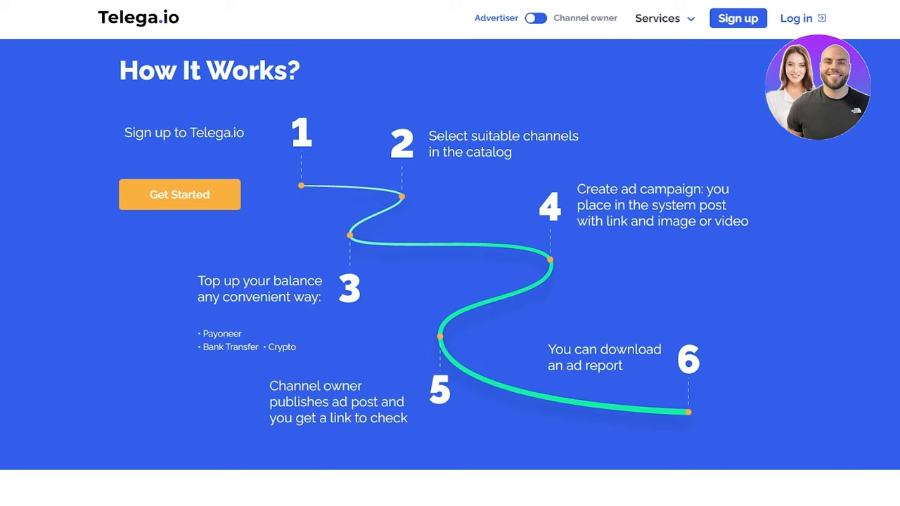
mouse_move(373, 453)
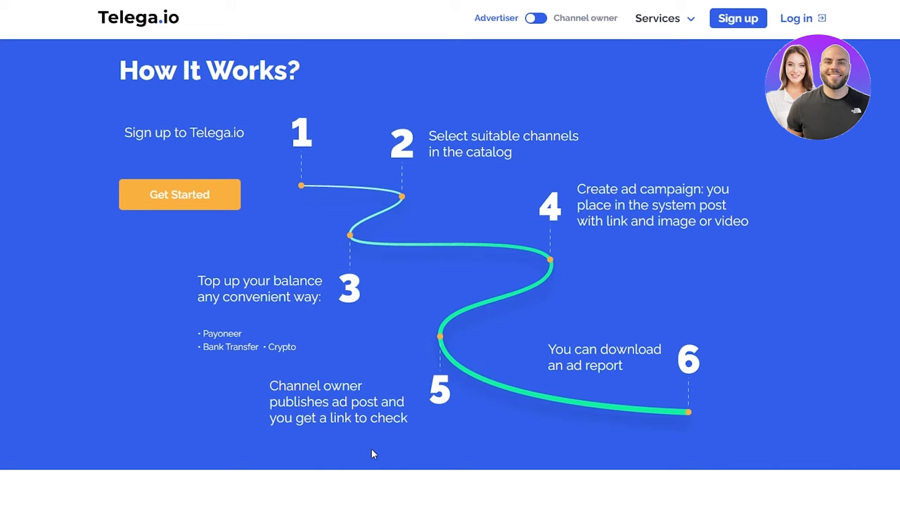
scroll(down, 3)
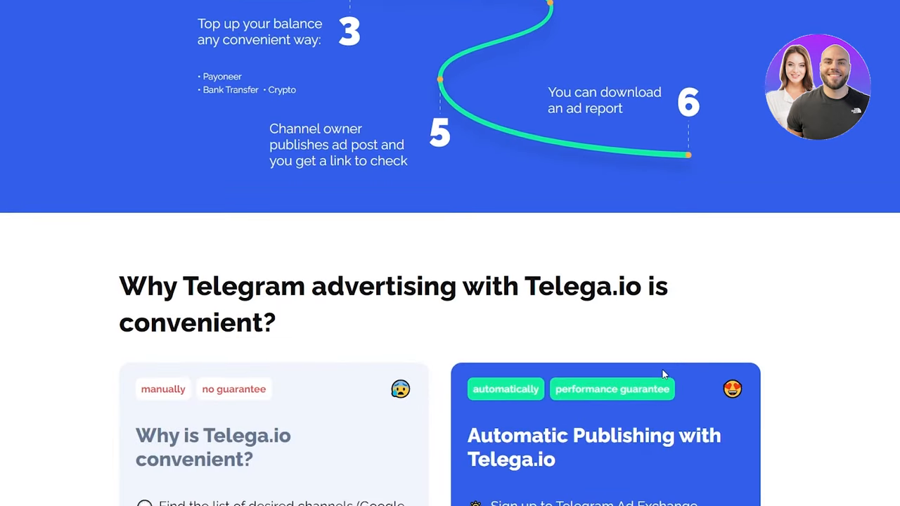
scroll(down, 3)
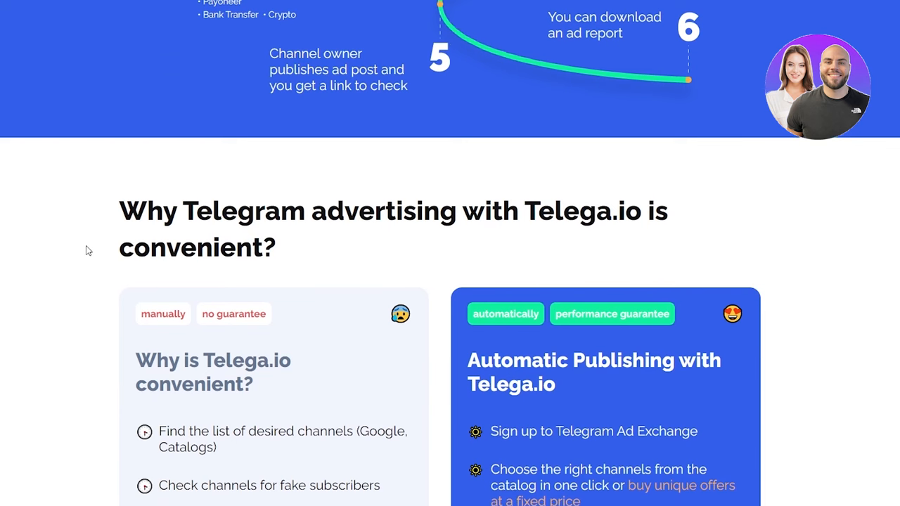
scroll(down, 3)
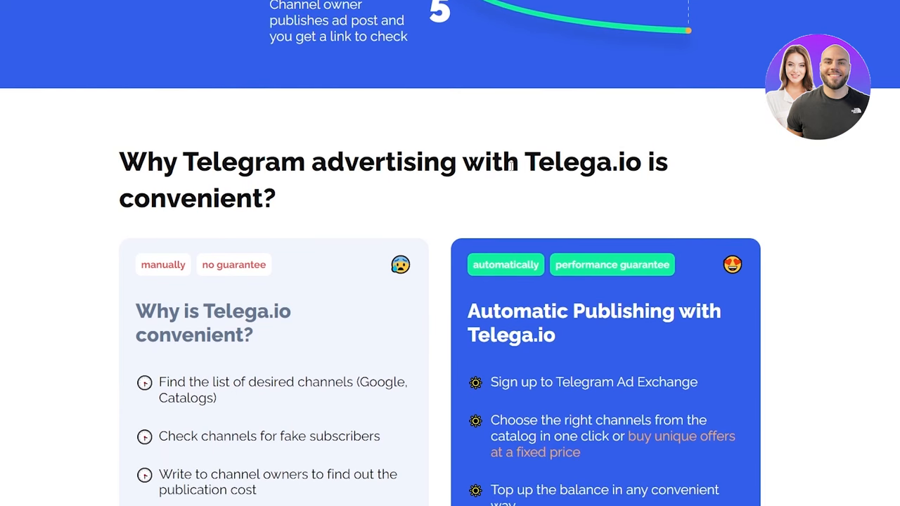
scroll(down, 3)
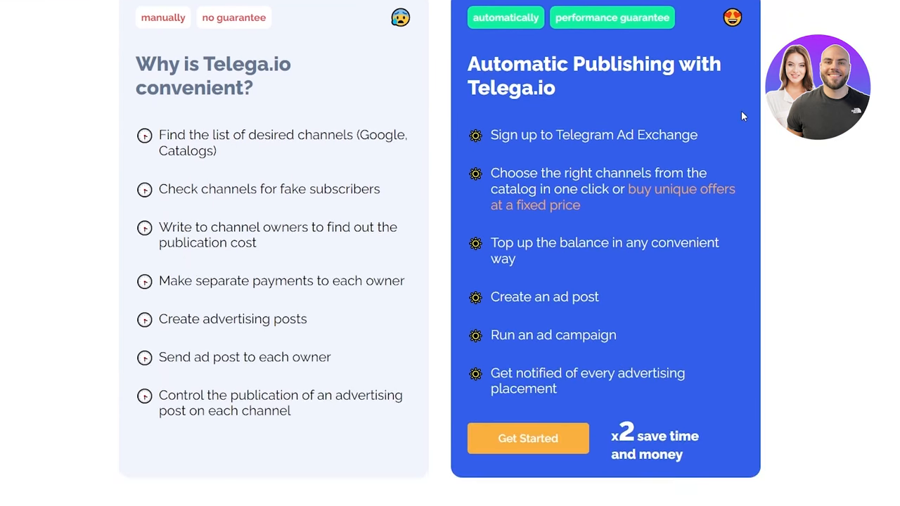
scroll(down, 3)
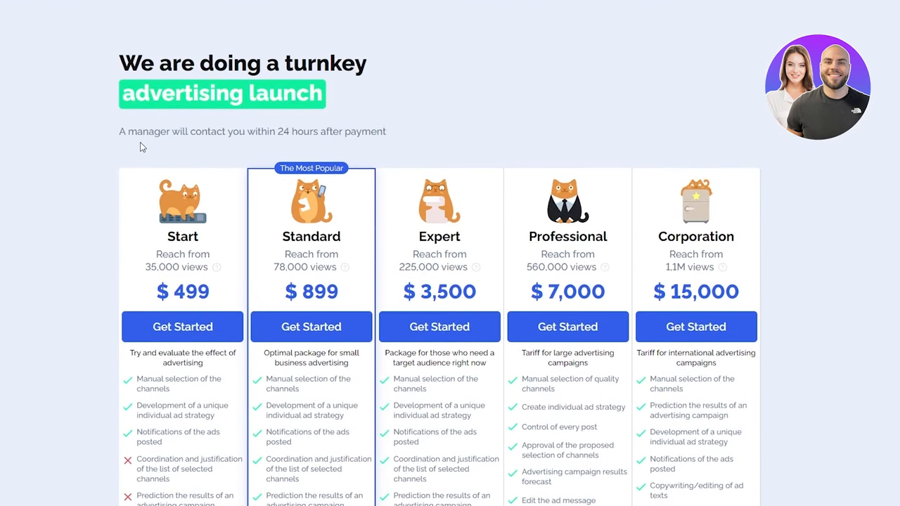
scroll(down, 3)
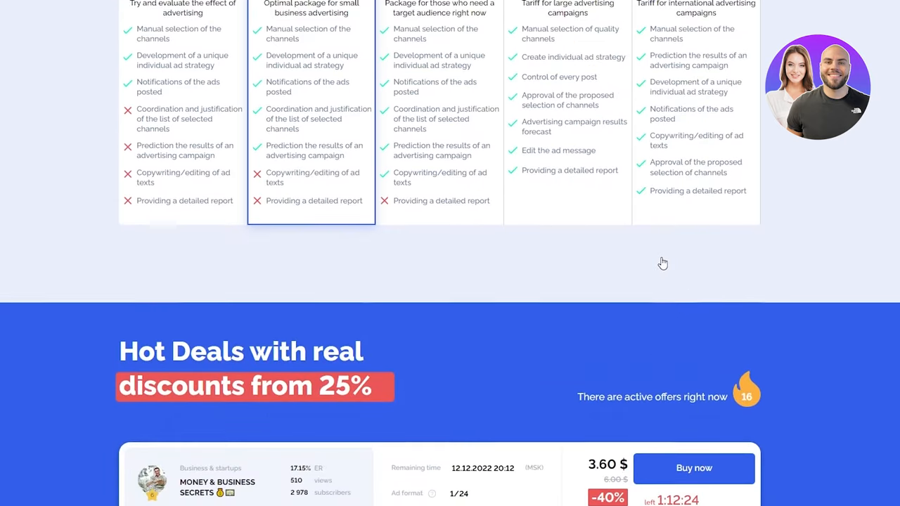
scroll(down, 3)
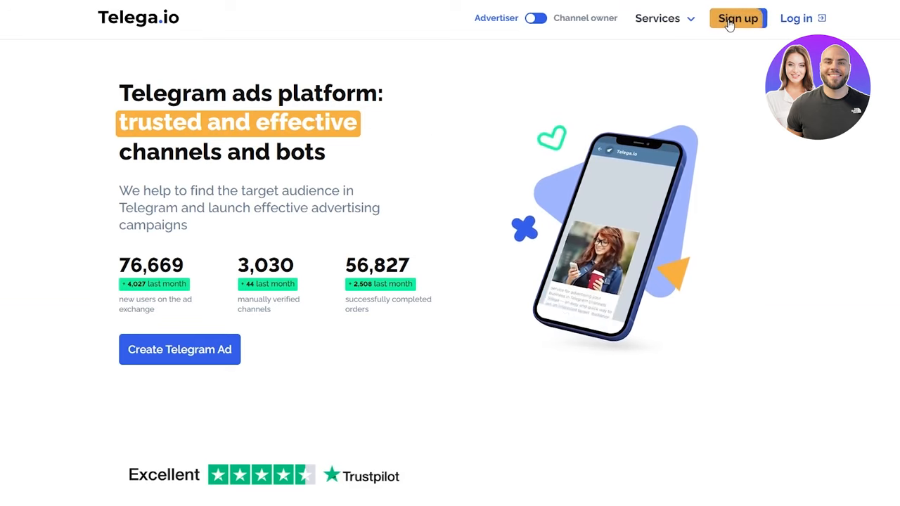
Start sign-up for a new Telega.io account and fill in the contact field
click(737, 18)
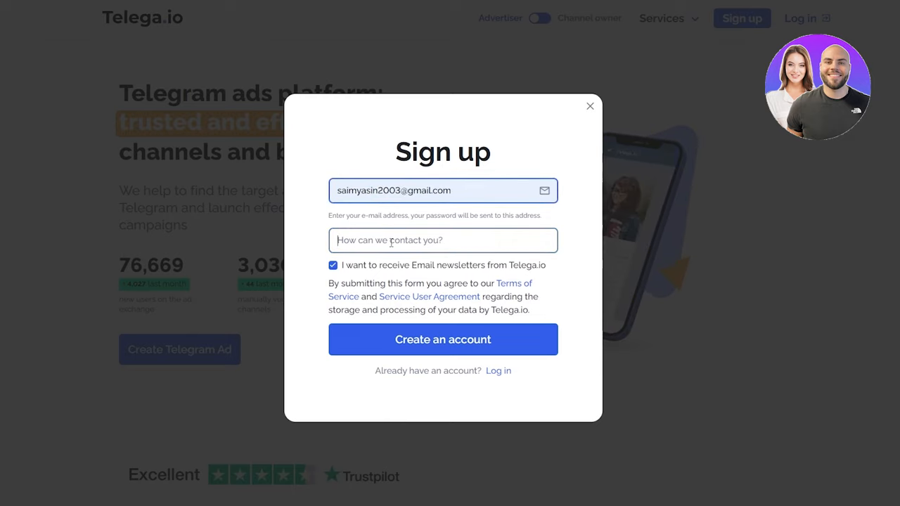
click(333, 265)
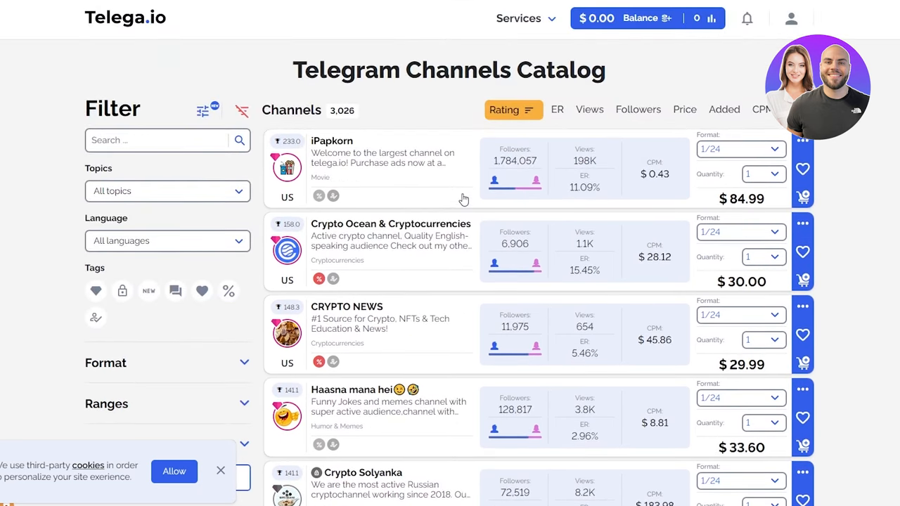
scroll(down, 3)
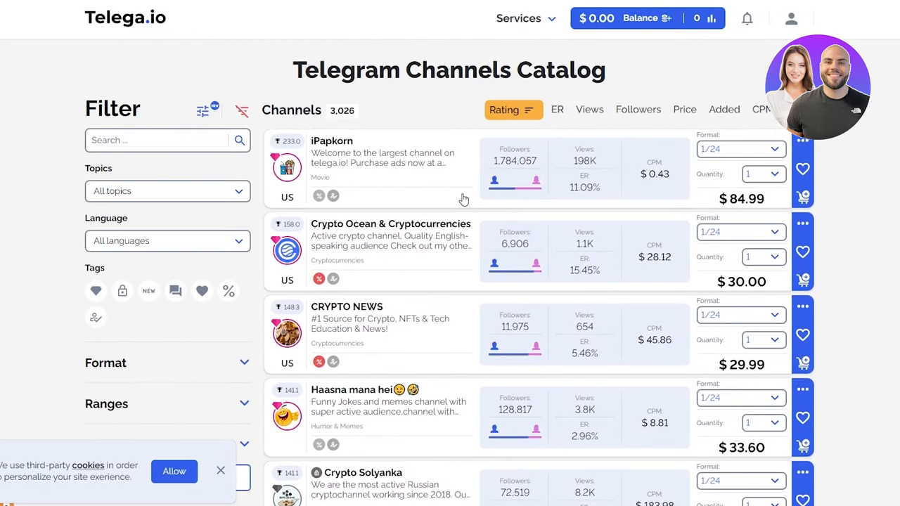
mouse_move(515, 181)
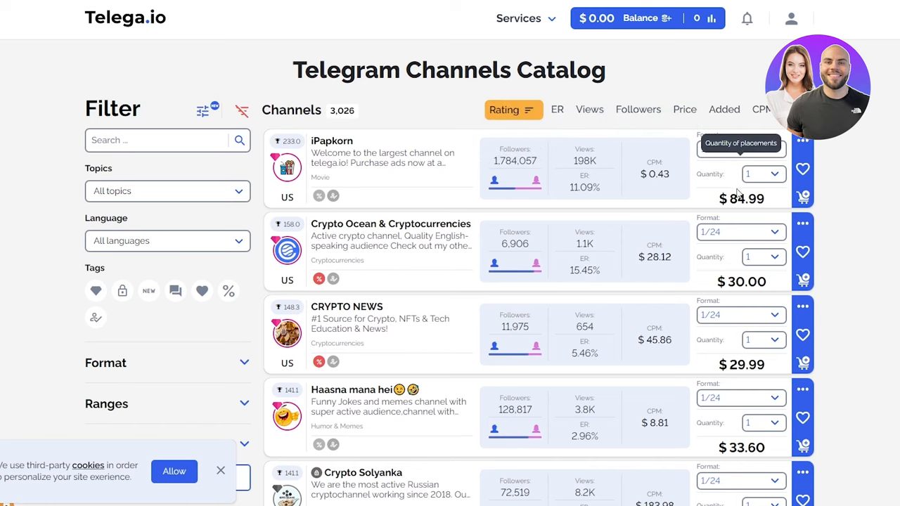
scroll(down, 3)
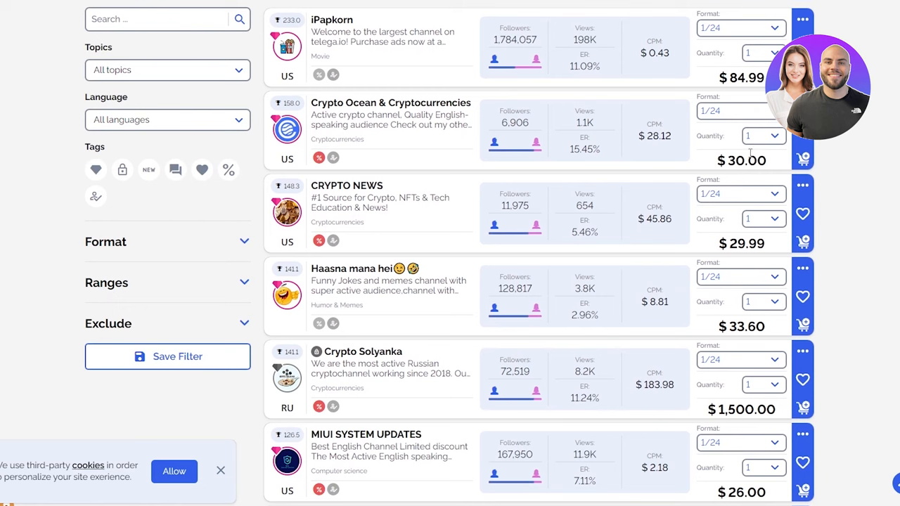
scroll(down, 3)
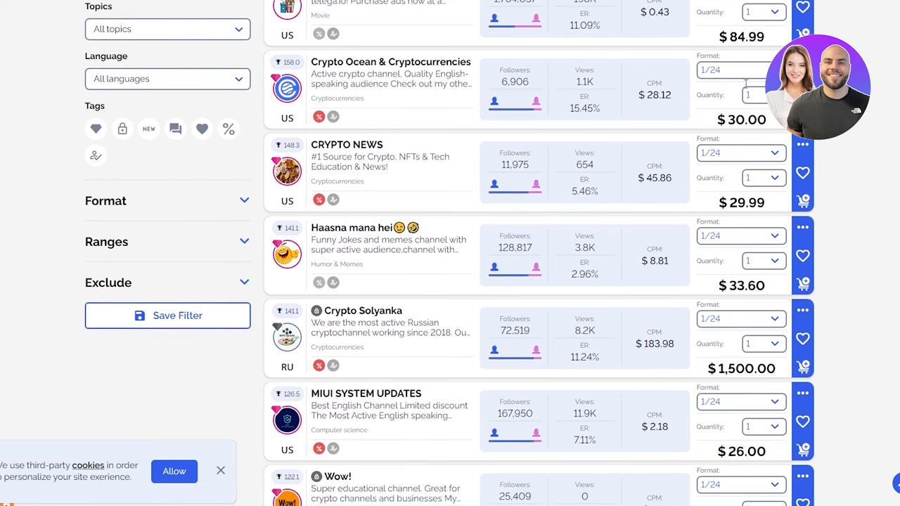
scroll(down, 3)
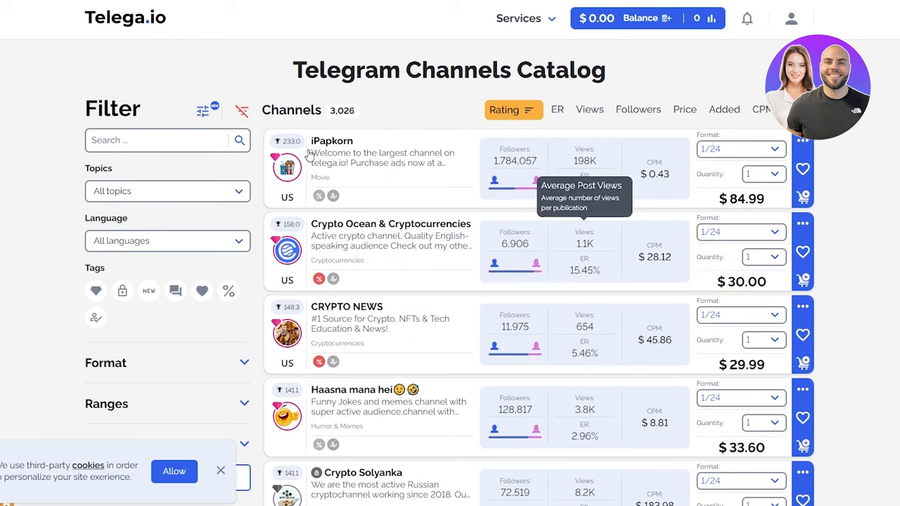
mouse_move(287, 68)
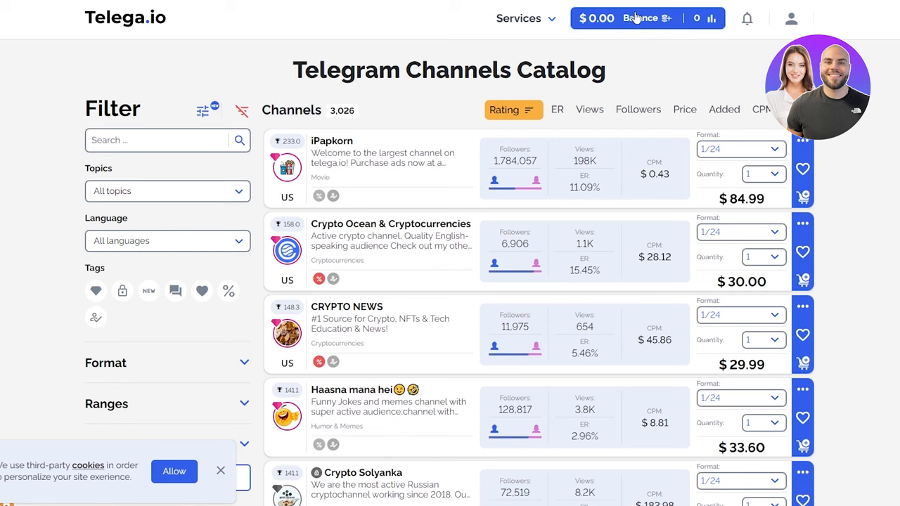
scroll(down, 3)
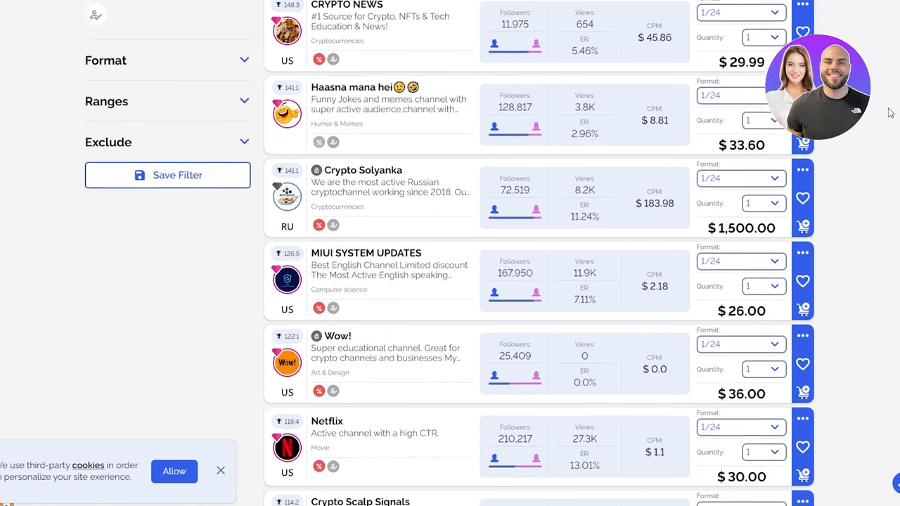
scroll(down, 3)
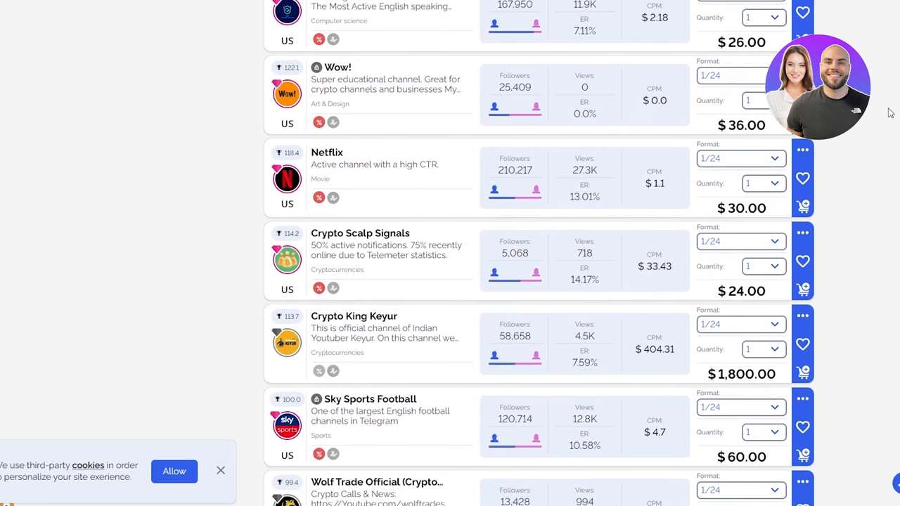
mouse_move(333, 171)
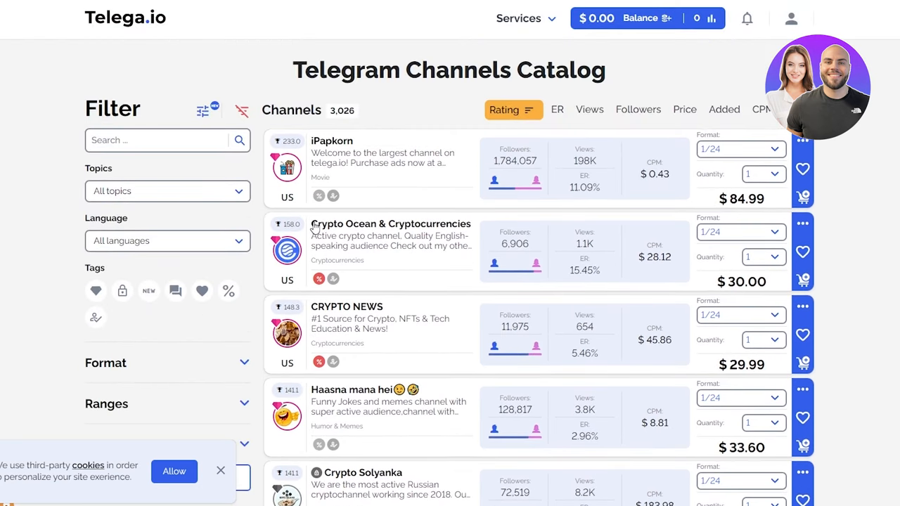
mouse_move(325, 192)
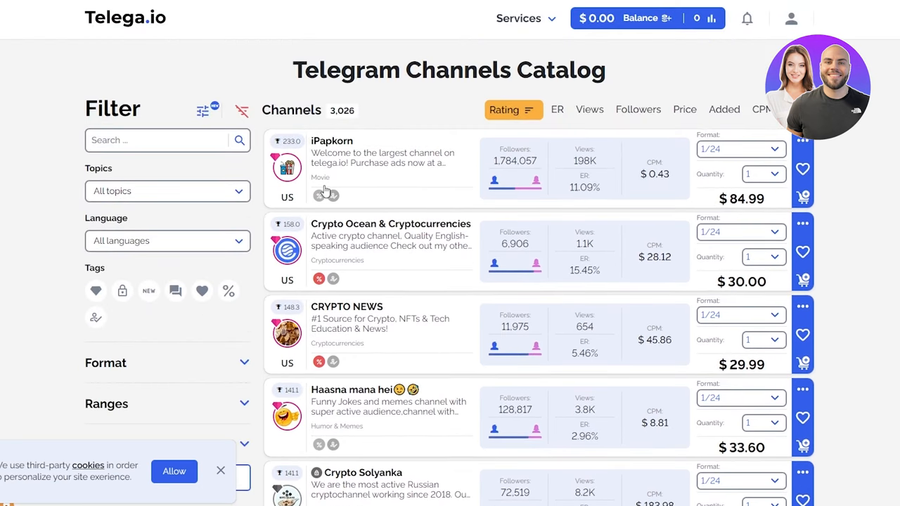
scroll(down, 3)
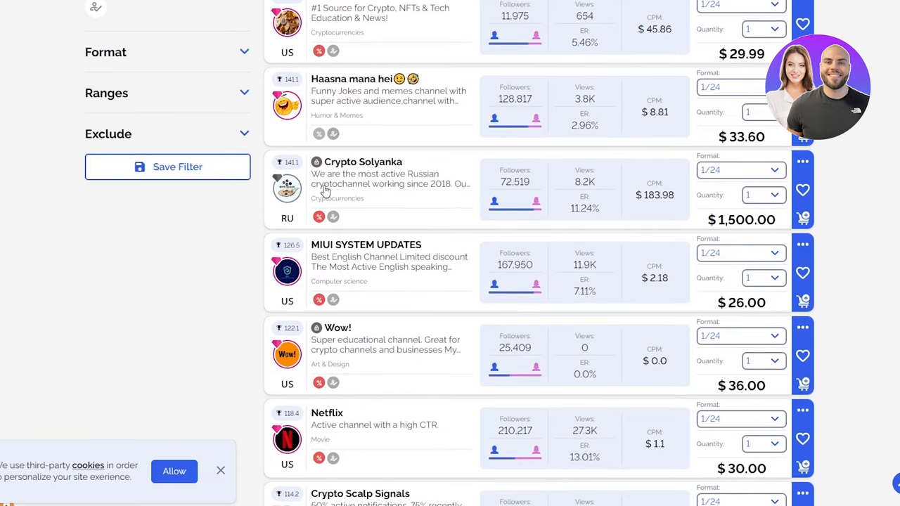
scroll(down, 3)
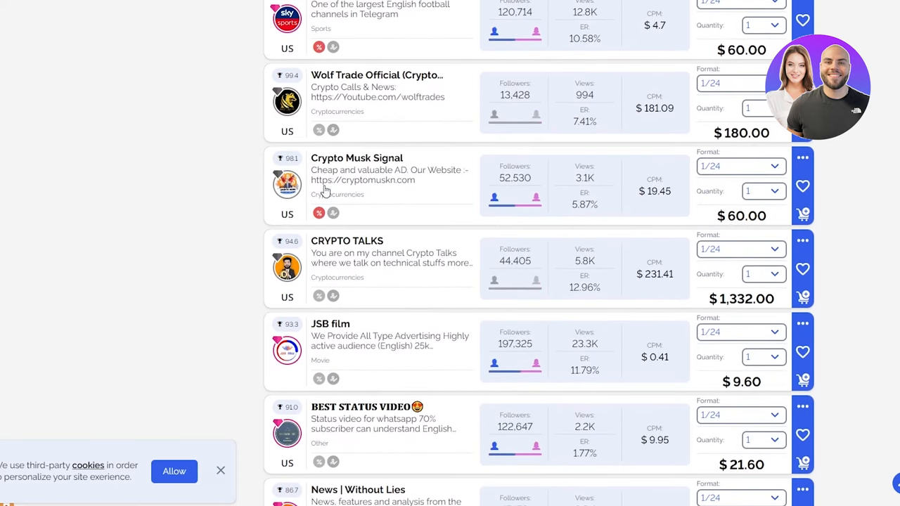
scroll(down, 3)
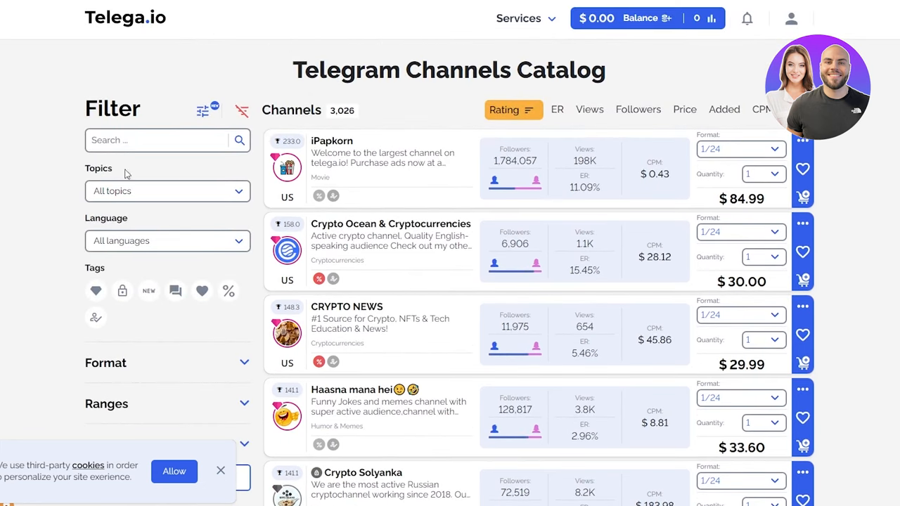
Add Airdrops and Cryptocurrencies (found by searching 'cr') to the catalog's Topics filter
click(167, 190)
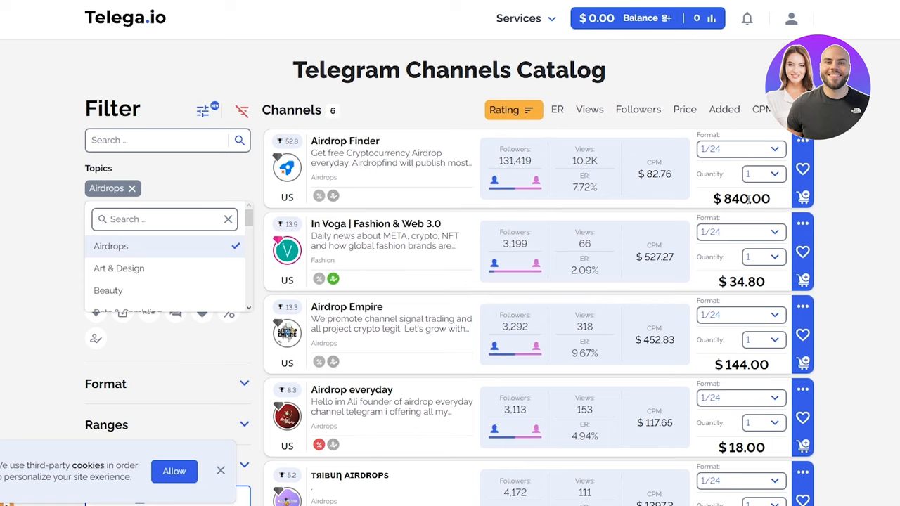
scroll(down, 3)
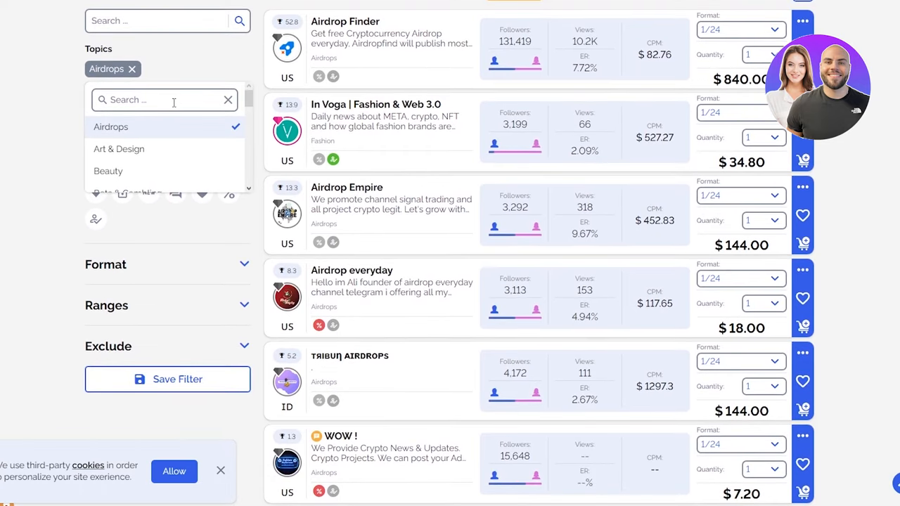
text(cr)
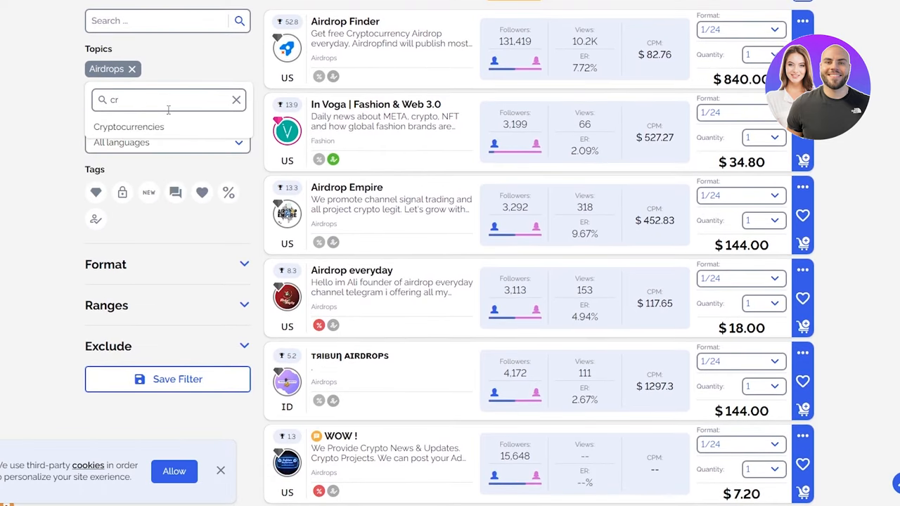
click(129, 127)
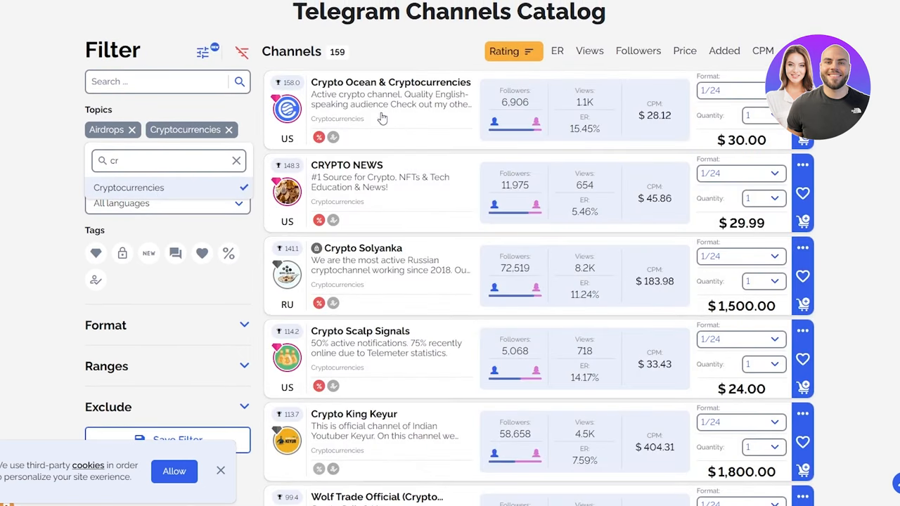
scroll(down, 3)
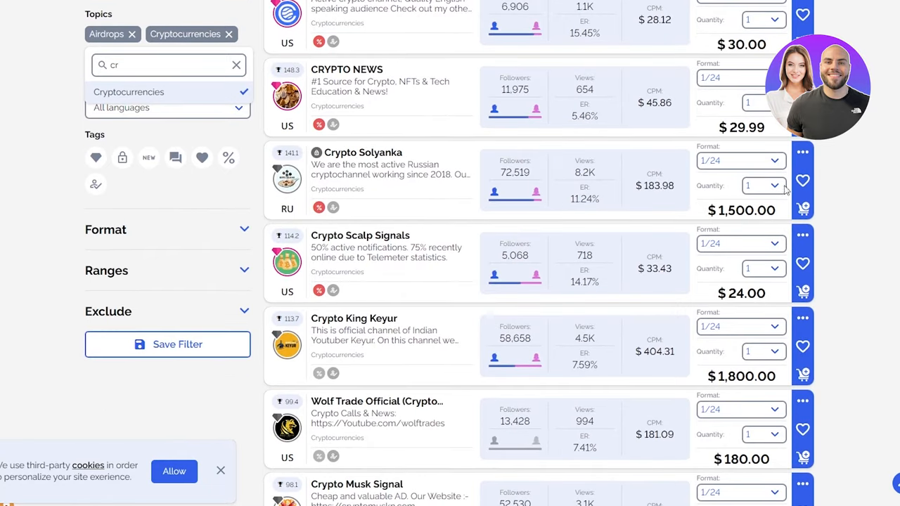
scroll(down, 3)
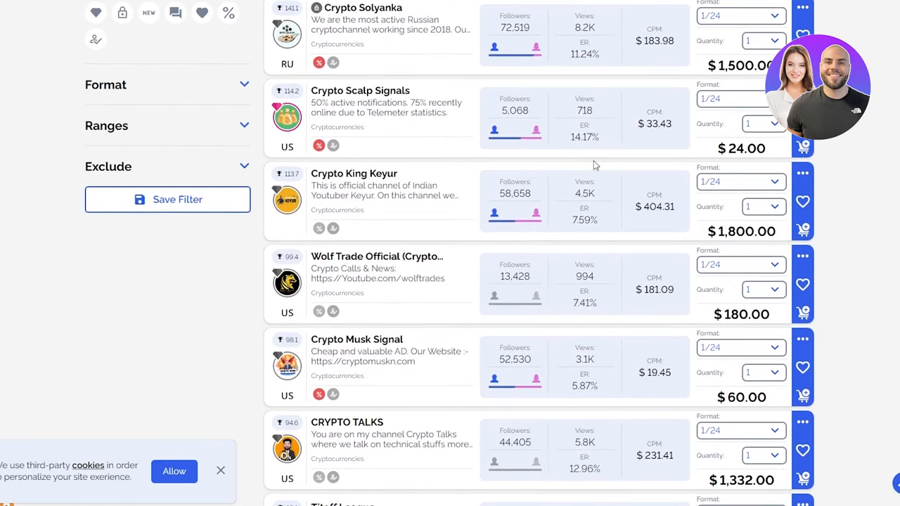
scroll(down, 3)
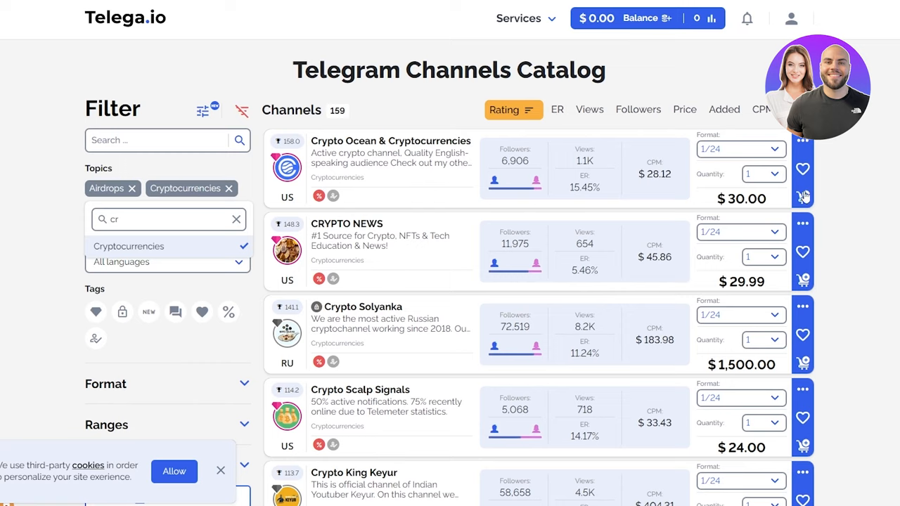
Close the Topics dropdown, keeping the Airdrops and Cryptocurrencies filters on 159 channels
click(803, 196)
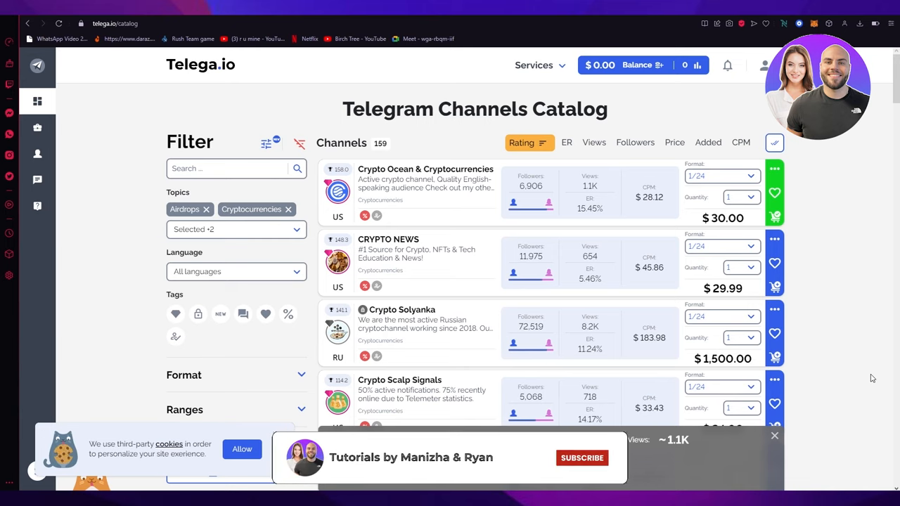
click(582, 458)
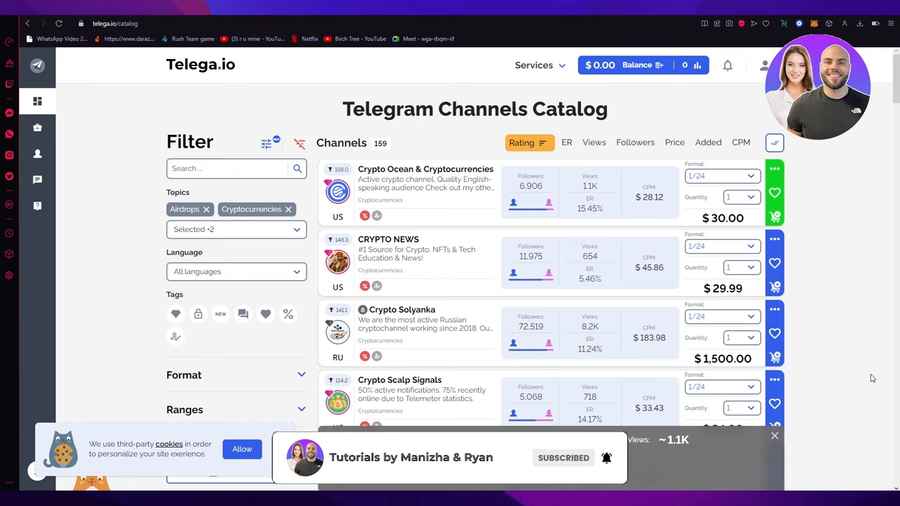